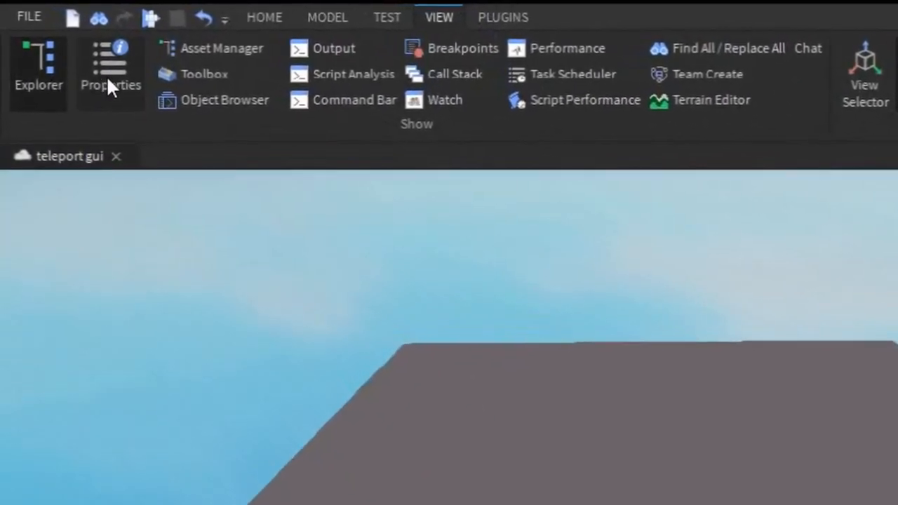
- Show the Explorer and insert a ScreenGui under StarterGui
left_click(39, 70)
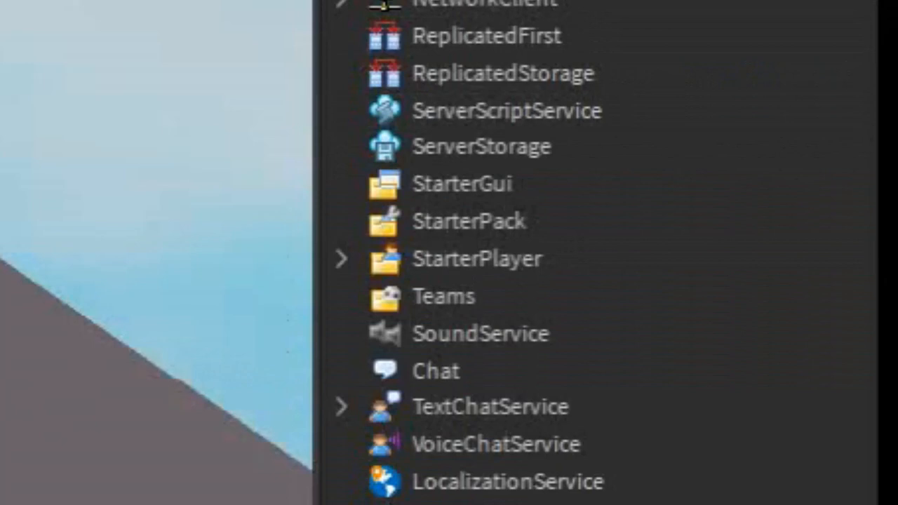
left_click(460, 183)
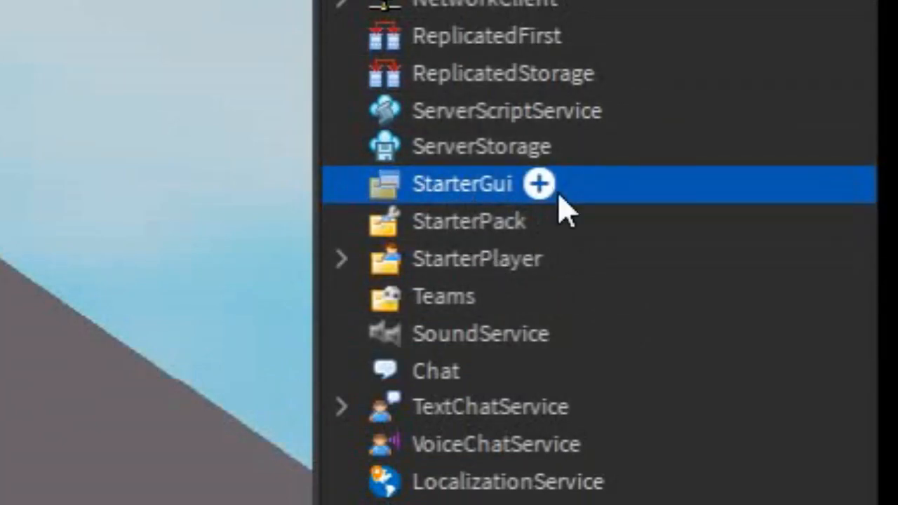
left_click(539, 183)
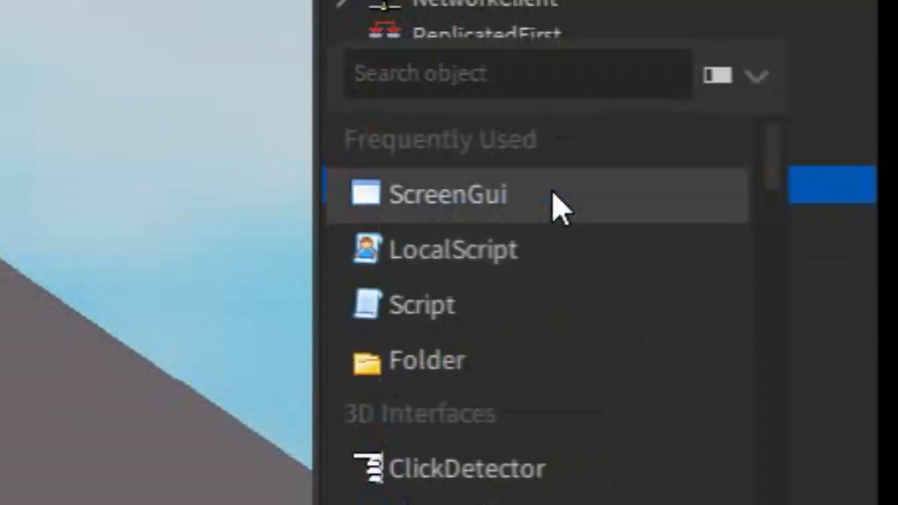
left_click(448, 193)
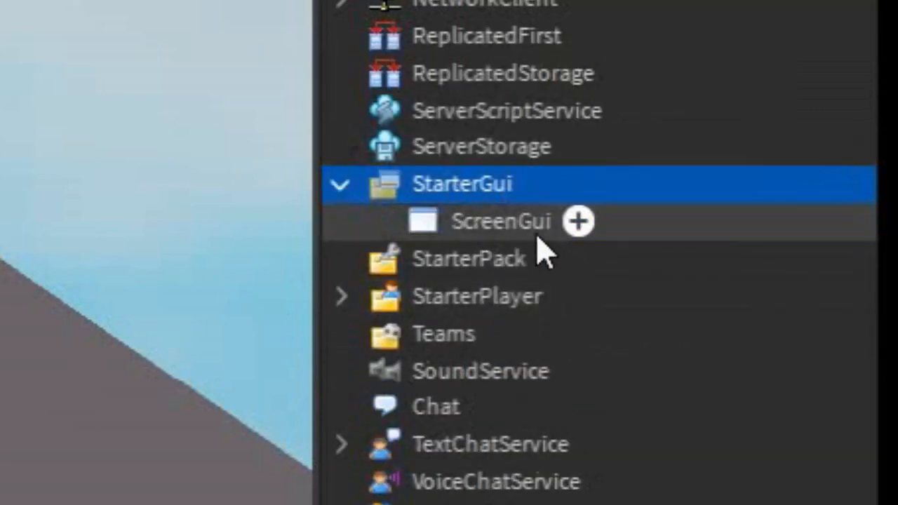
- Insert a TextButton inside the ScreenGui and name it Teleportbutton
left_click(501, 220)
type("t")
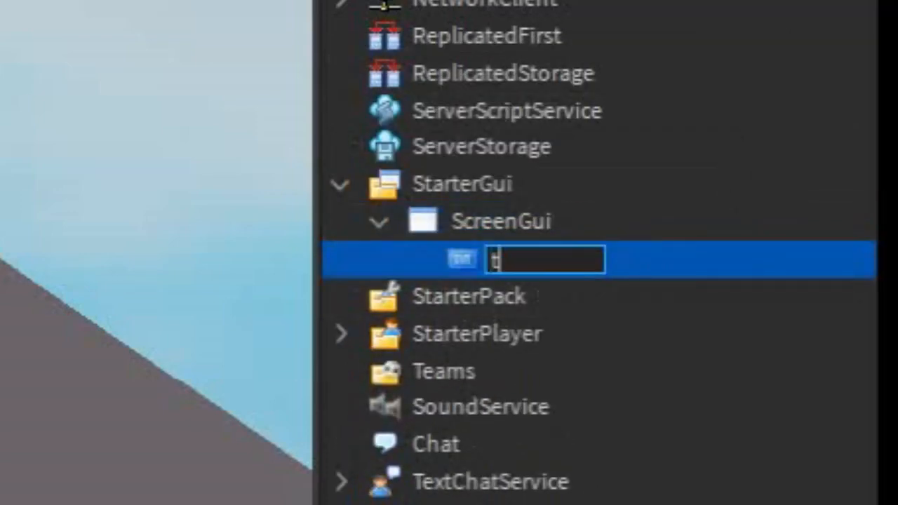
type("Teleport")
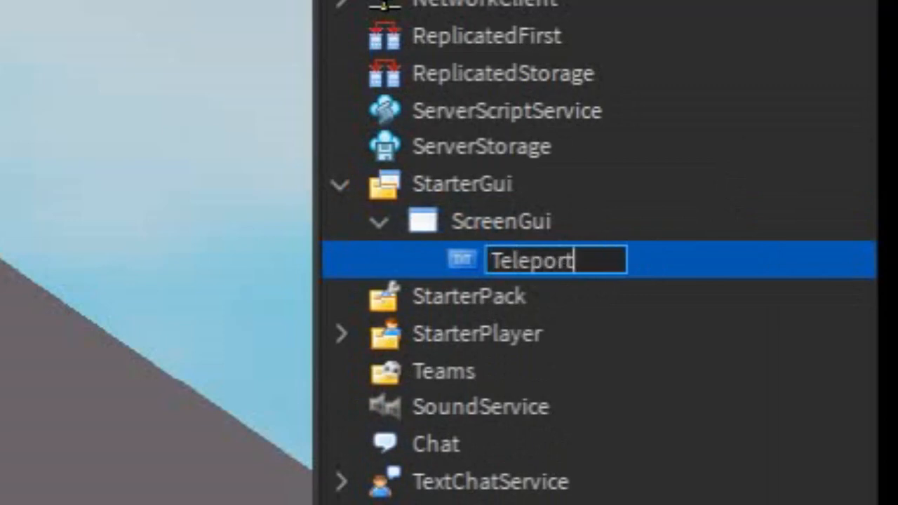
type("button")
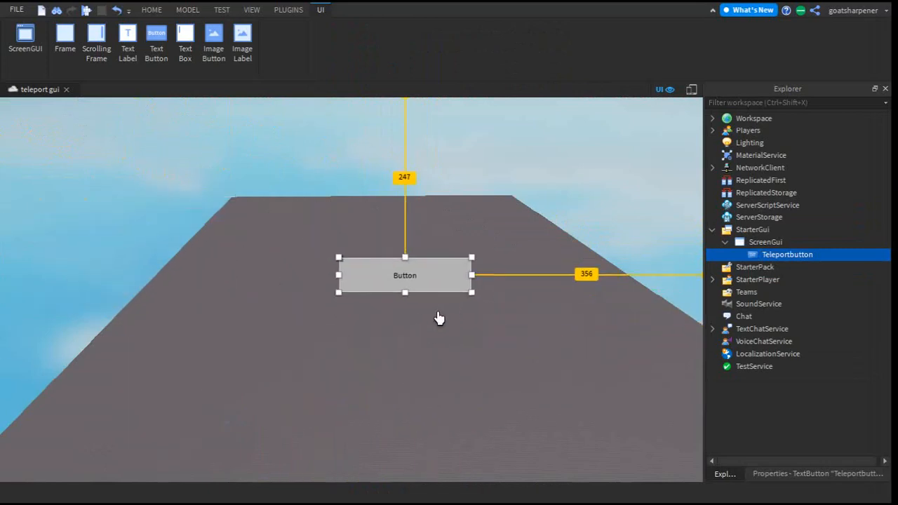
- Move the button left of centre and set its BackgroundColor3 to cyan
left_click_drag(404, 274, 351, 300)
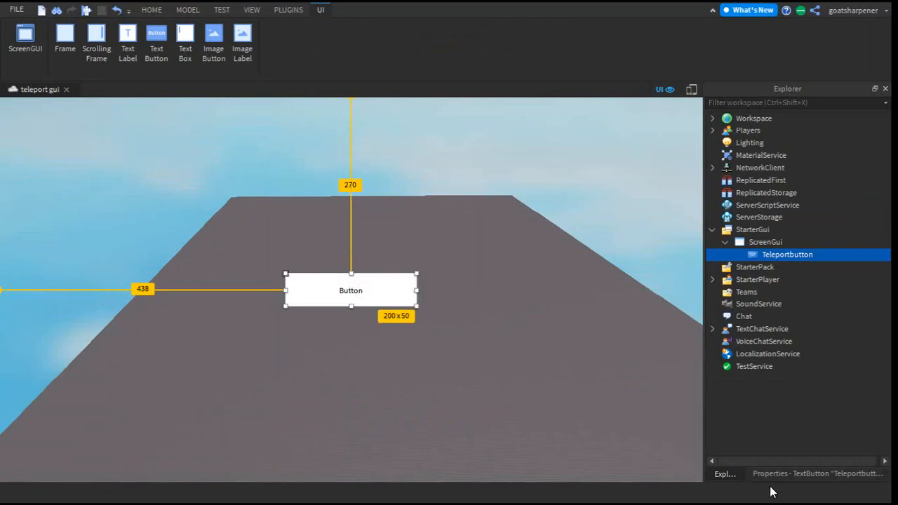
left_click(817, 474)
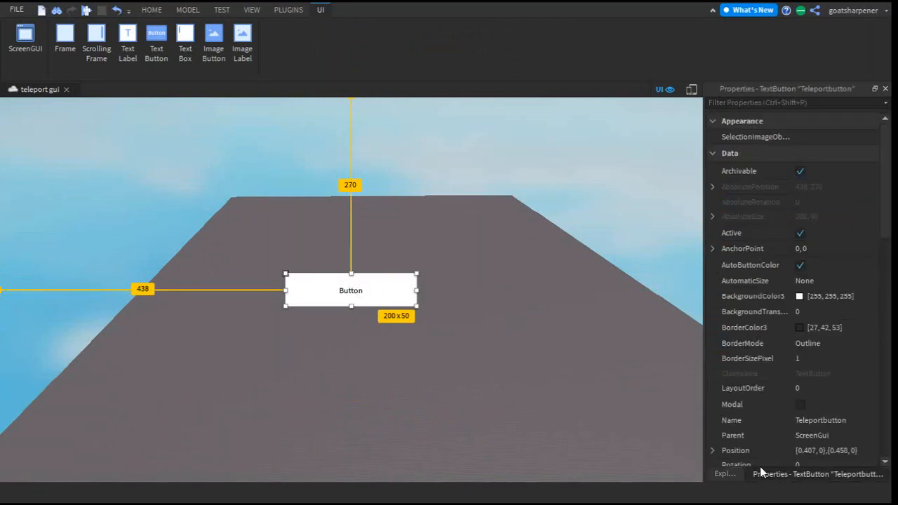
mouse_move(253, 347)
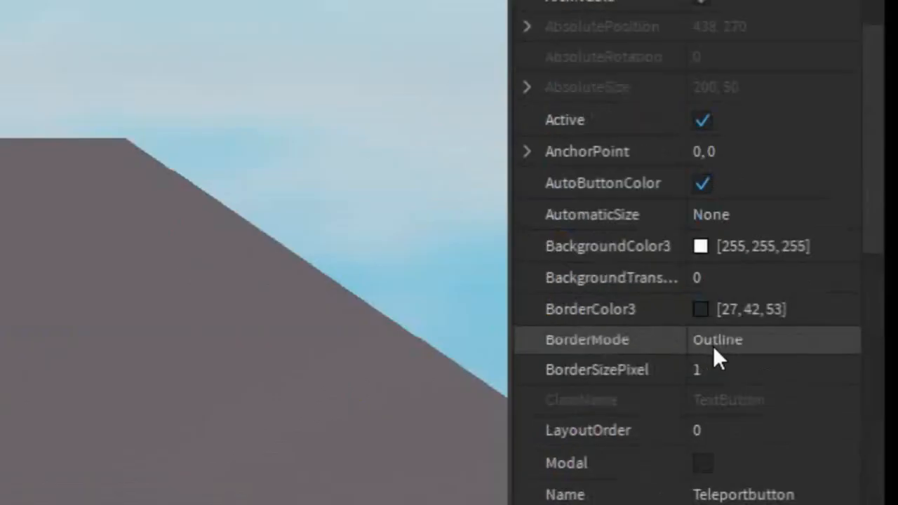
left_click(700, 247)
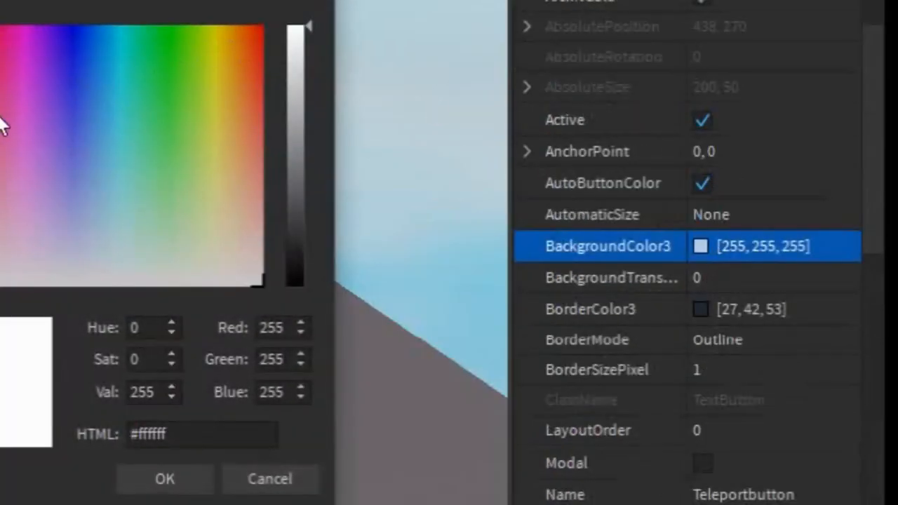
left_click(164, 478)
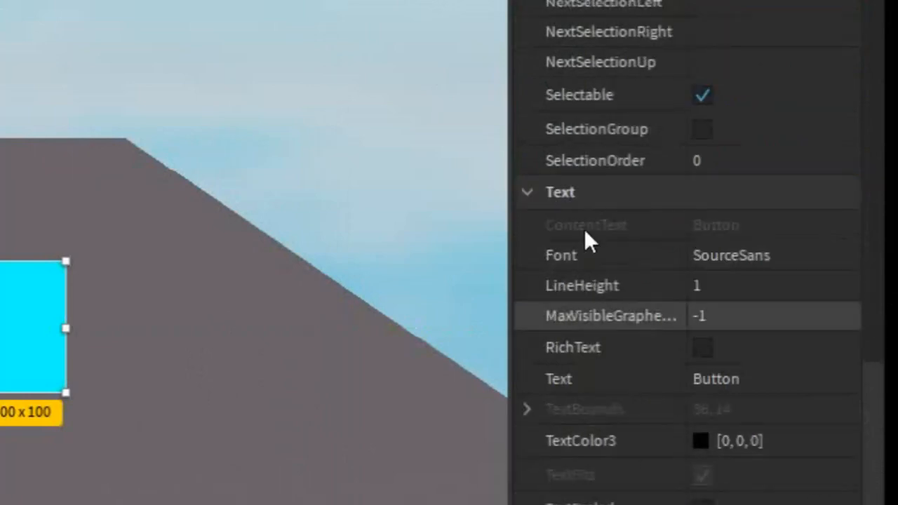
- Set the label to 'Teleport to [In…', enable TextScaled and choose a new font
scroll("down", 3)
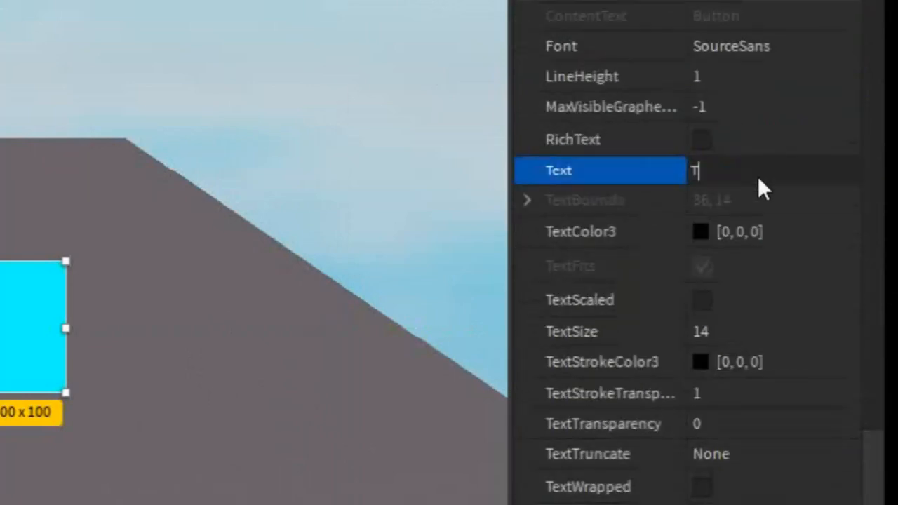
type("Teleport to")
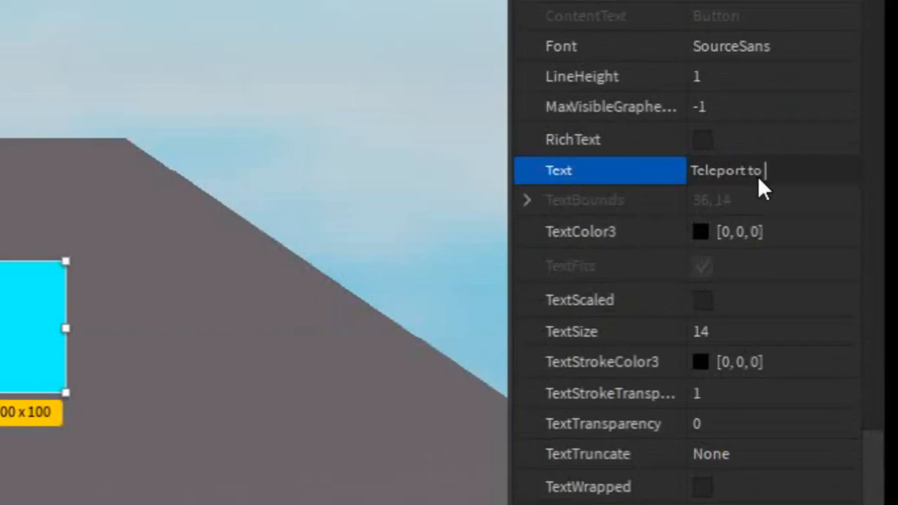
type("[Insert Ga...")
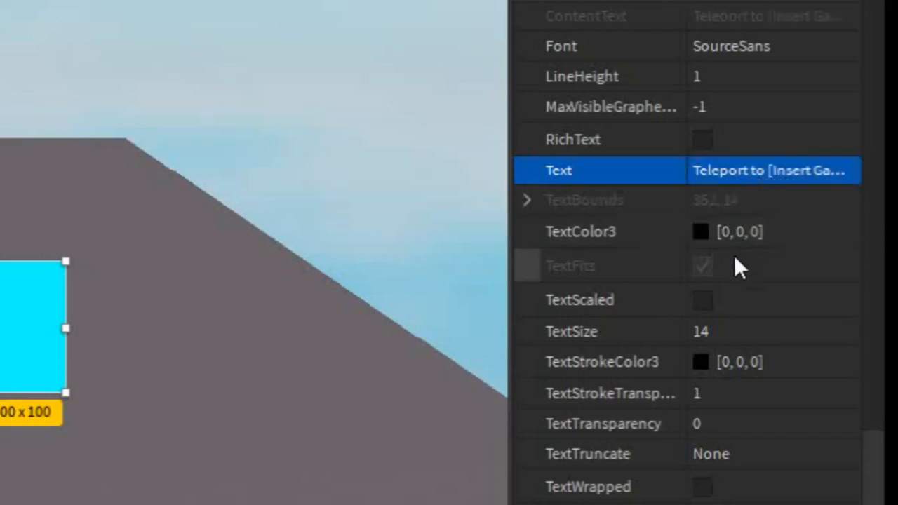
left_click(701, 301)
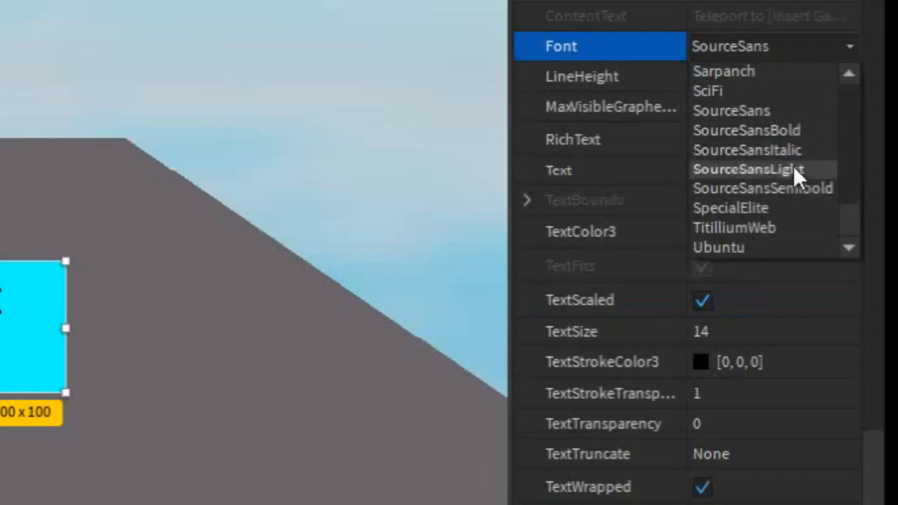
left_click(747, 129)
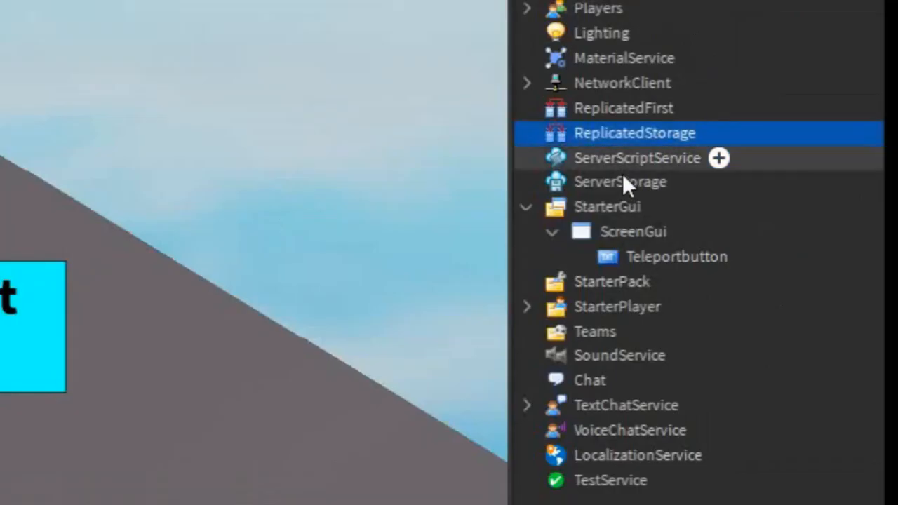
- Add a RemoteEvent to ReplicatedStorage and rename it Teleportplayer
left_click(719, 157)
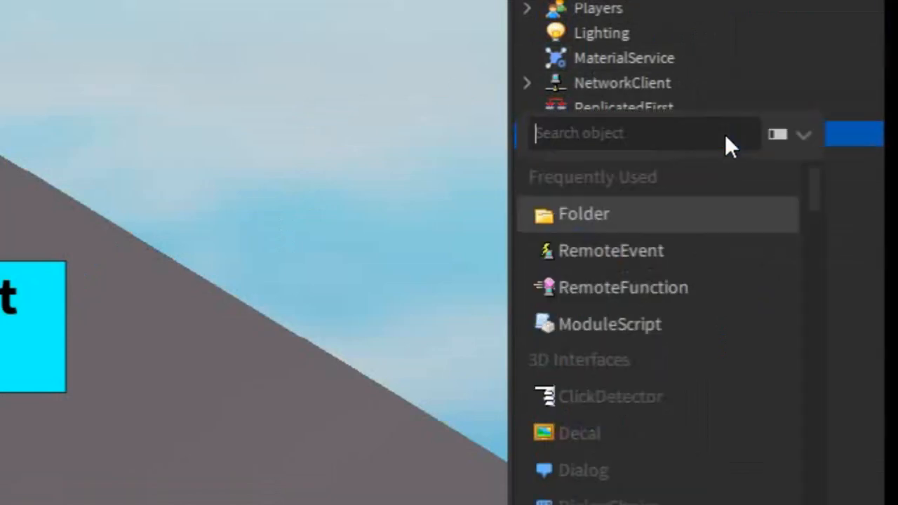
left_click(610, 250)
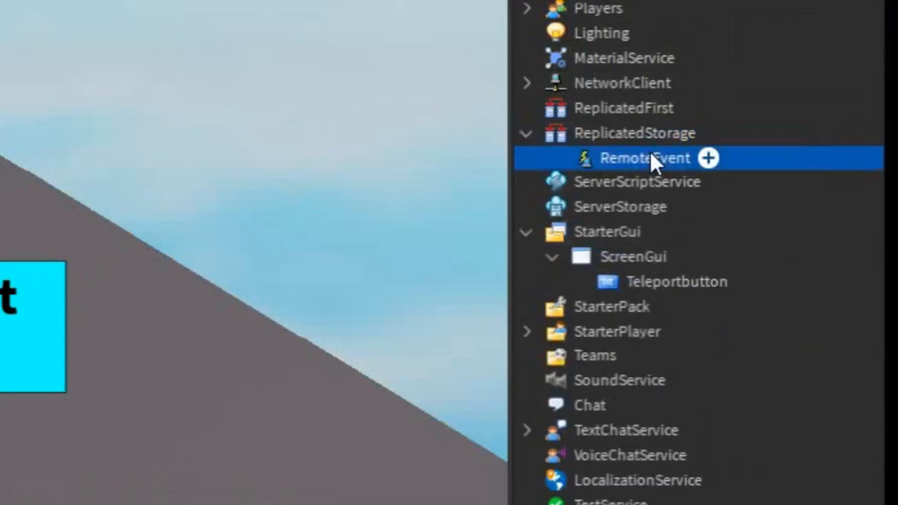
double_click(644, 157)
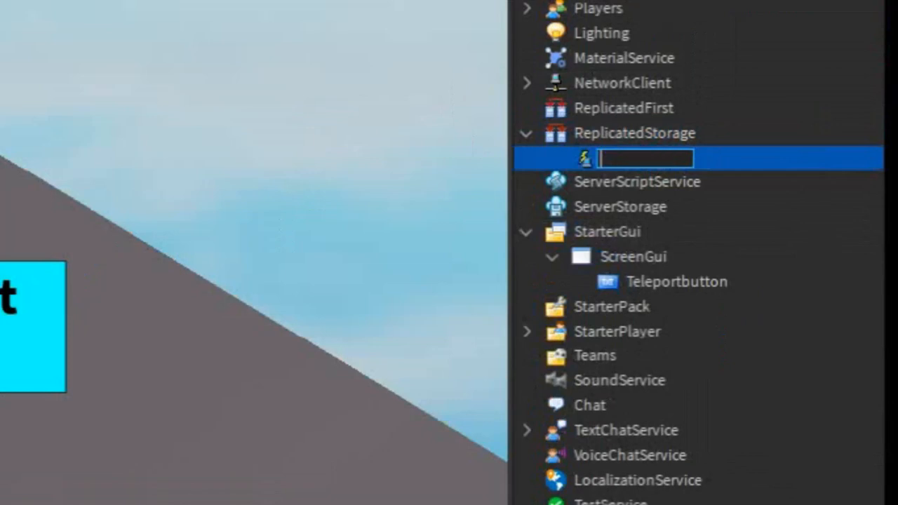
type("Teleportplayer")
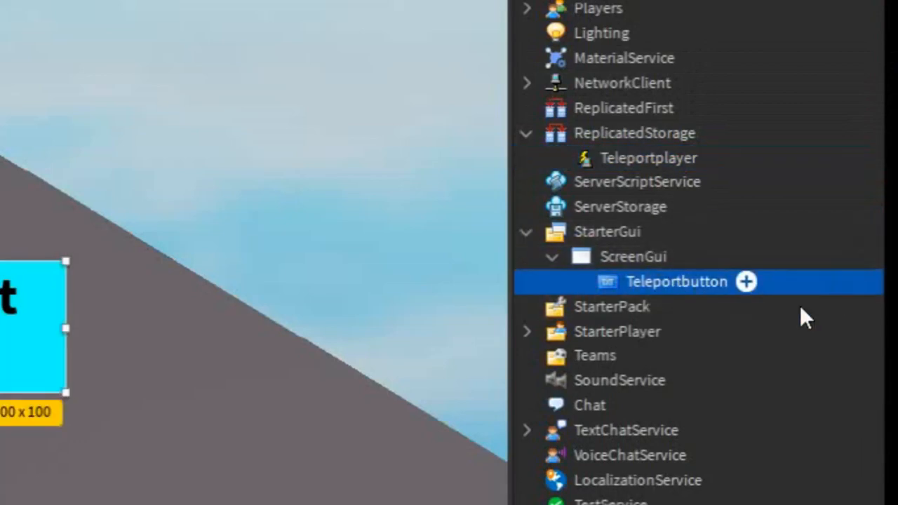
- Add a LocalScript named FireRemoteEvent inside Teleportbutton and start editing it
left_click(746, 280)
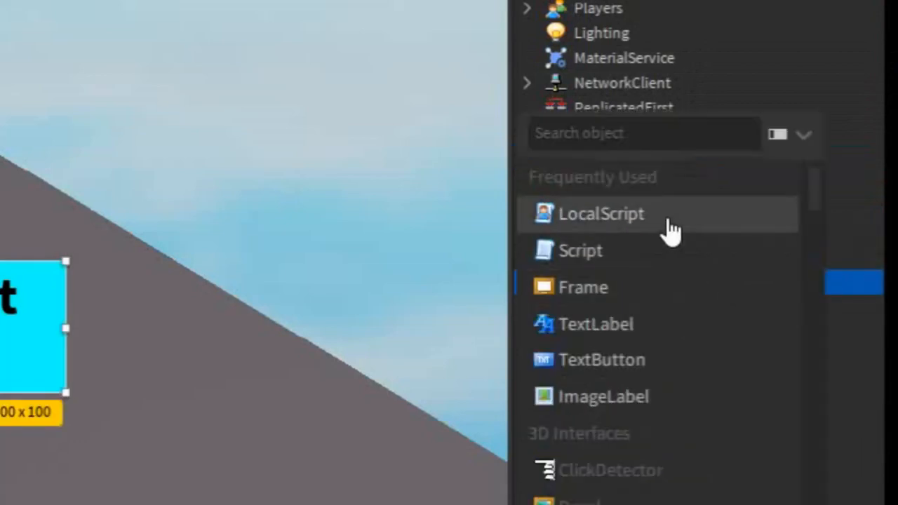
left_click(600, 213)
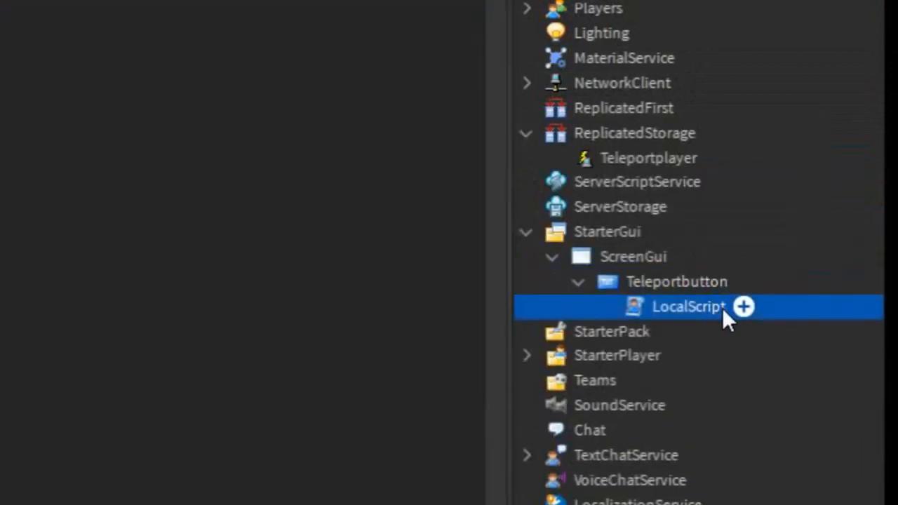
double_click(687, 306)
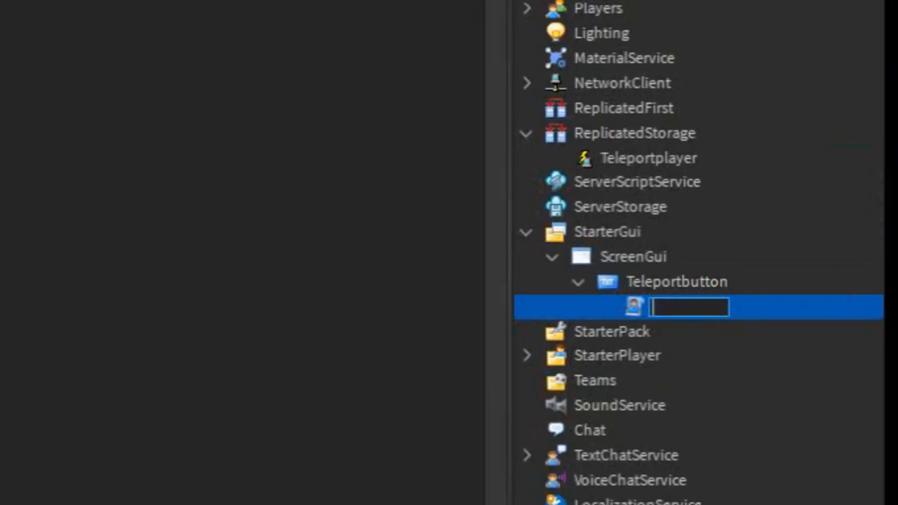
type("FireR")
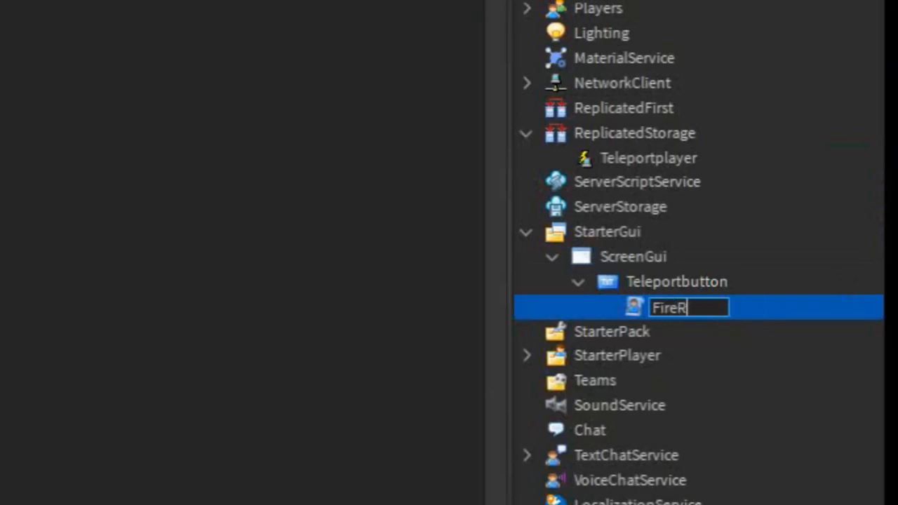
type("emoteEvent")
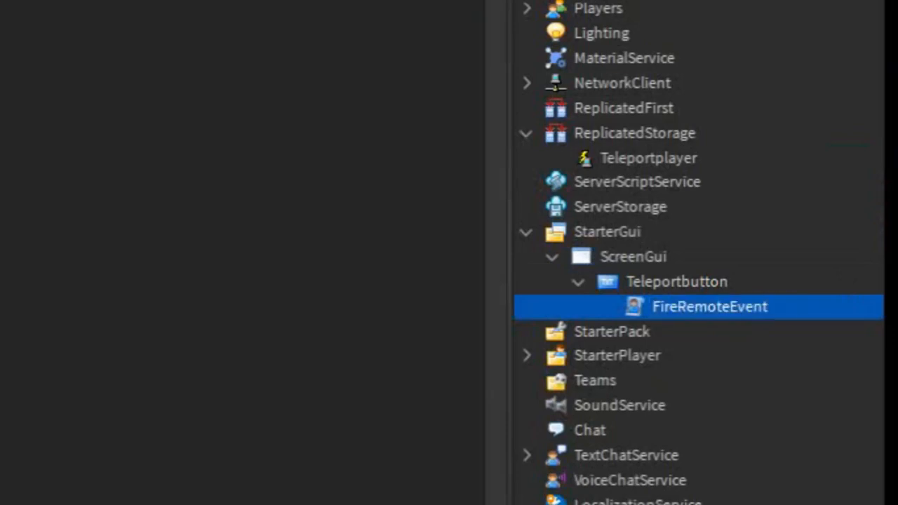
double_click(710, 305)
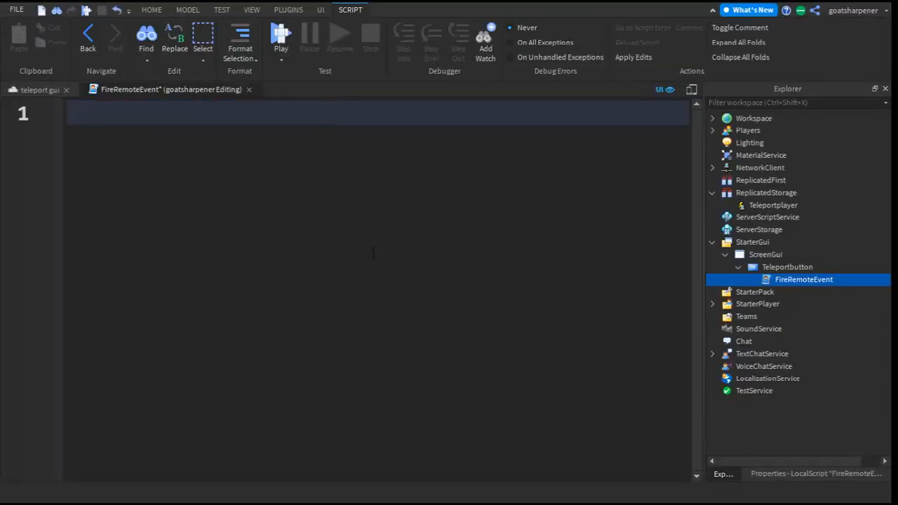
- Write local teleport = game.ReplicatedStorage:WaitForChild("Teleportplayer") and verify the event name
type("l")
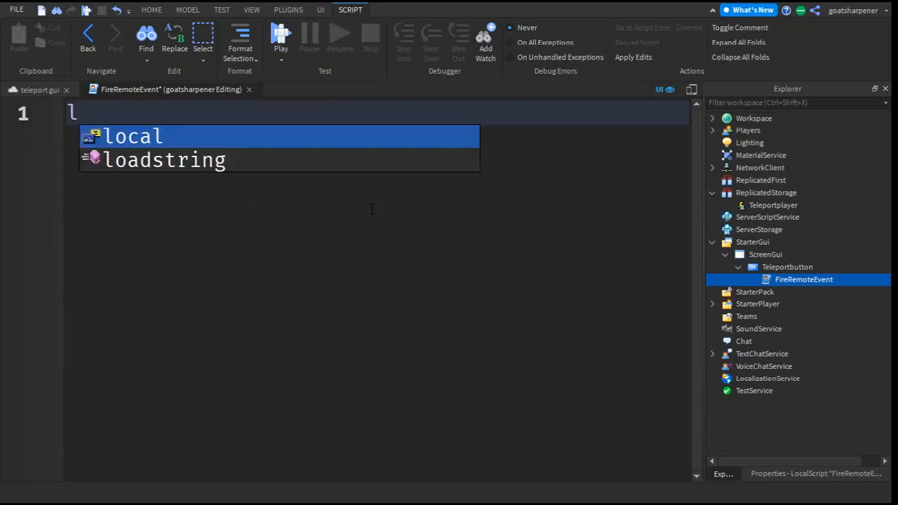
type("local telepo")
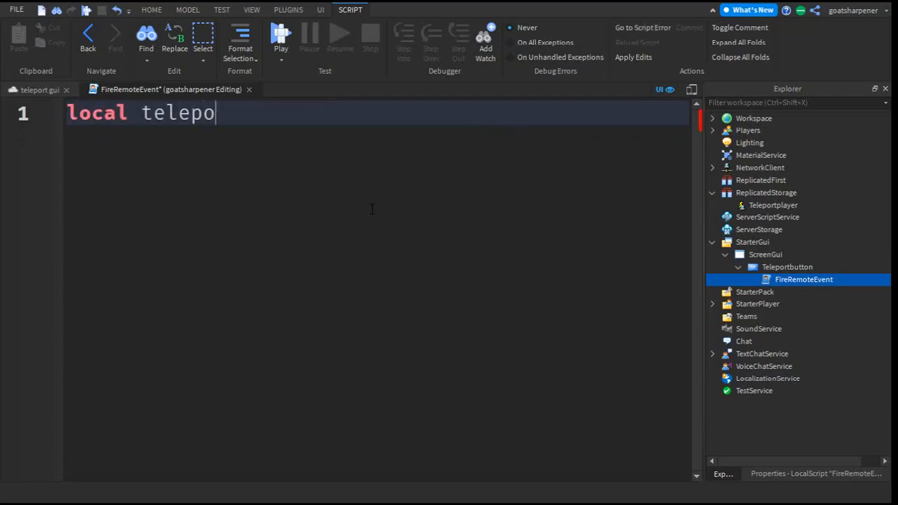
type("rt =")
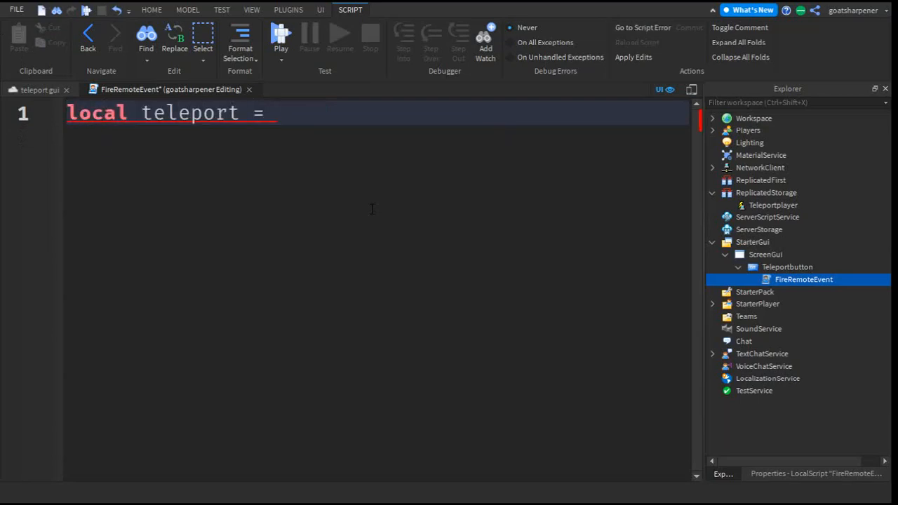
type("game.ReplicatedStorage")
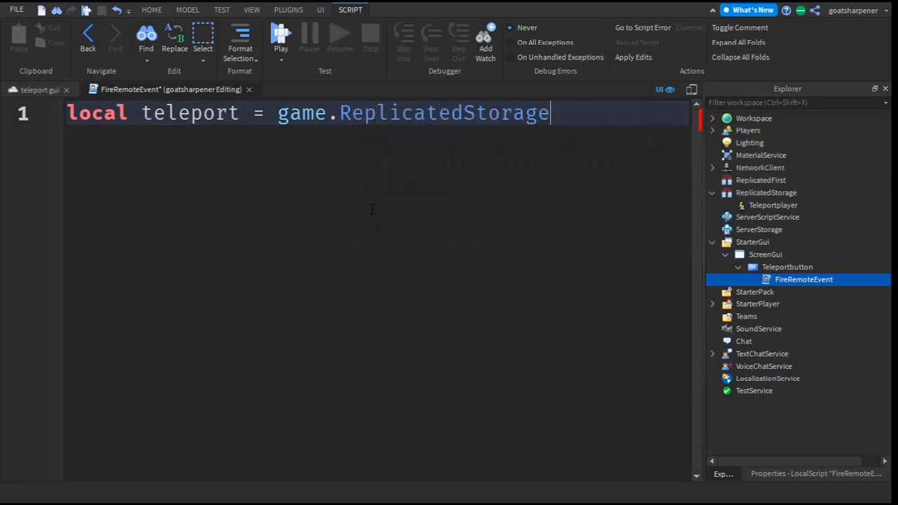
type(":WaitForChild()")
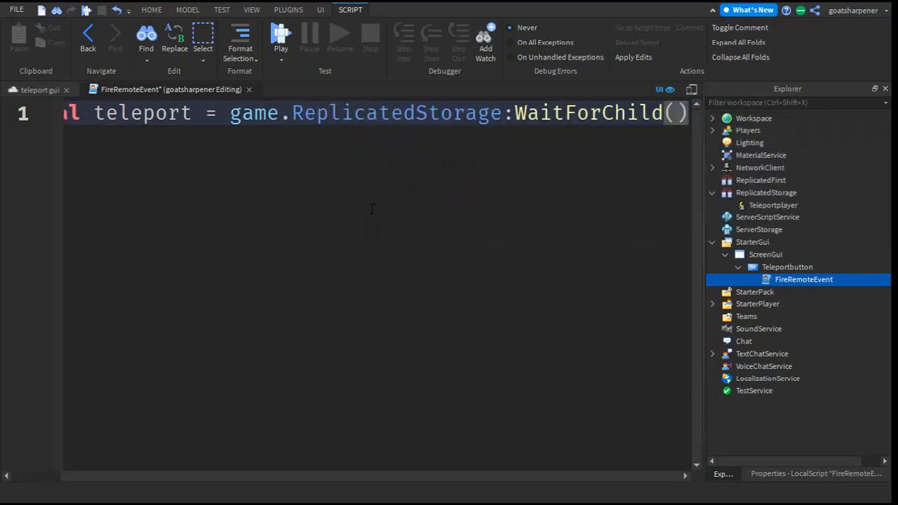
type("\"Teleportplayer\"")
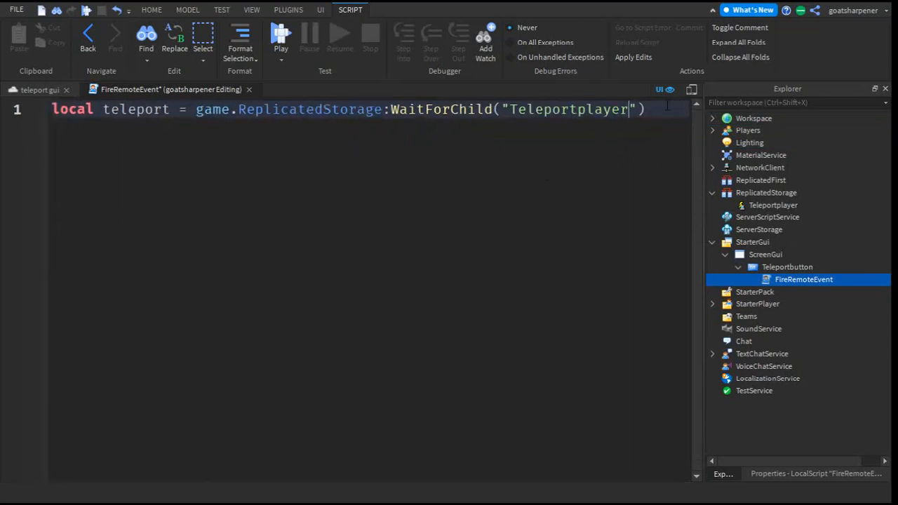
double_click(136, 110)
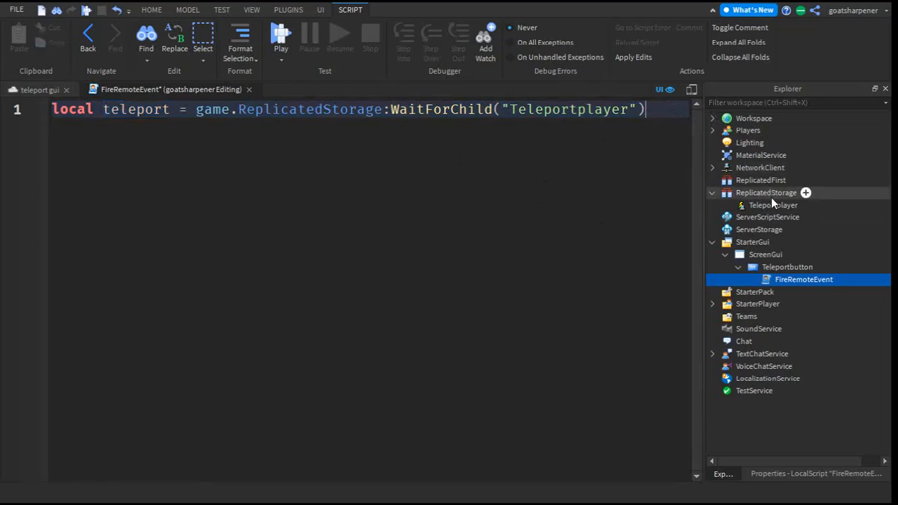
left_click(771, 205)
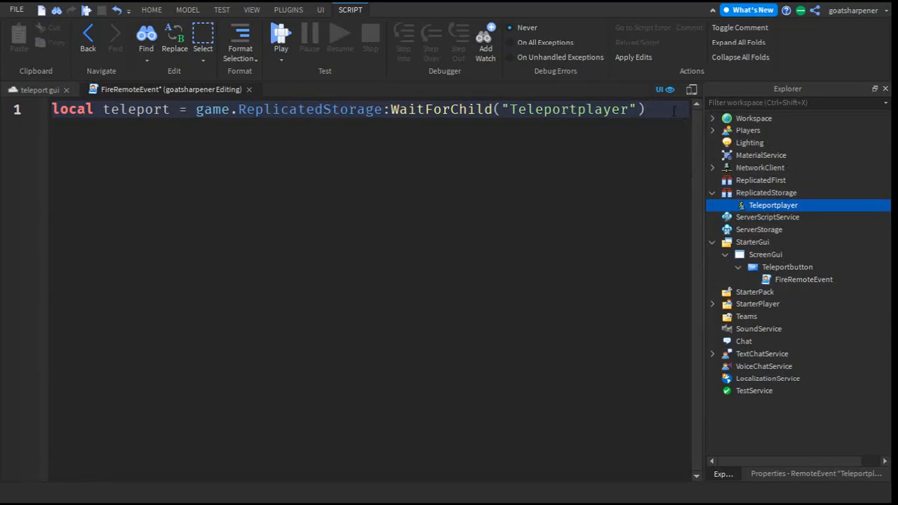
- Connect script.Parent.MouseButton1Click to task.wait(1) then teleport:FireServer()
key("Enter")
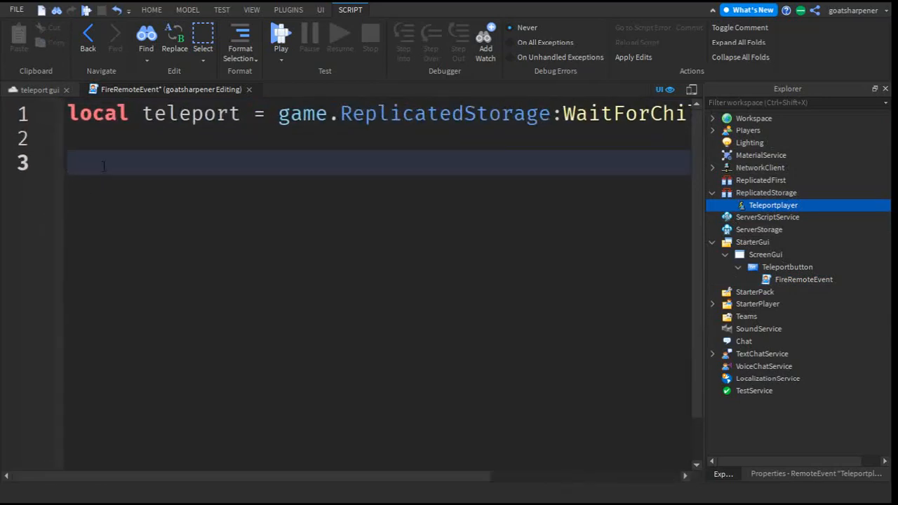
type("script.Parent")
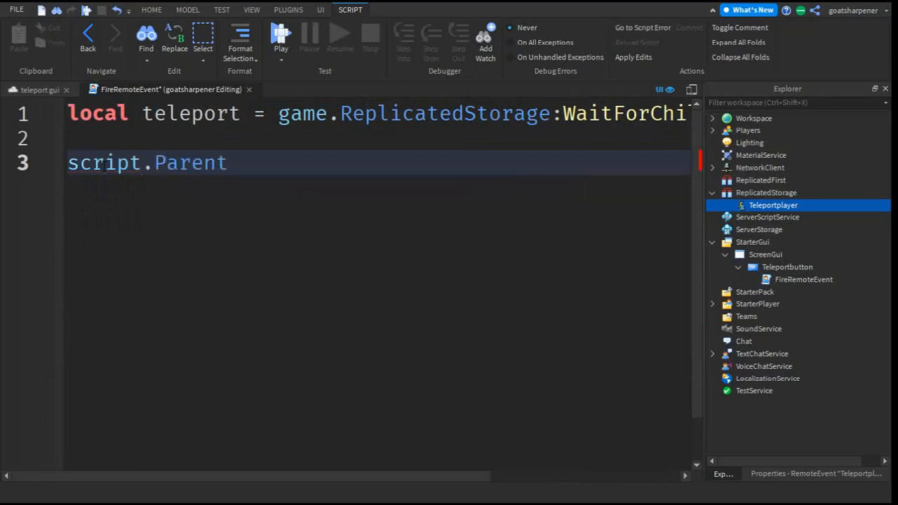
type(".MouseButton1Click:Connect(function(")
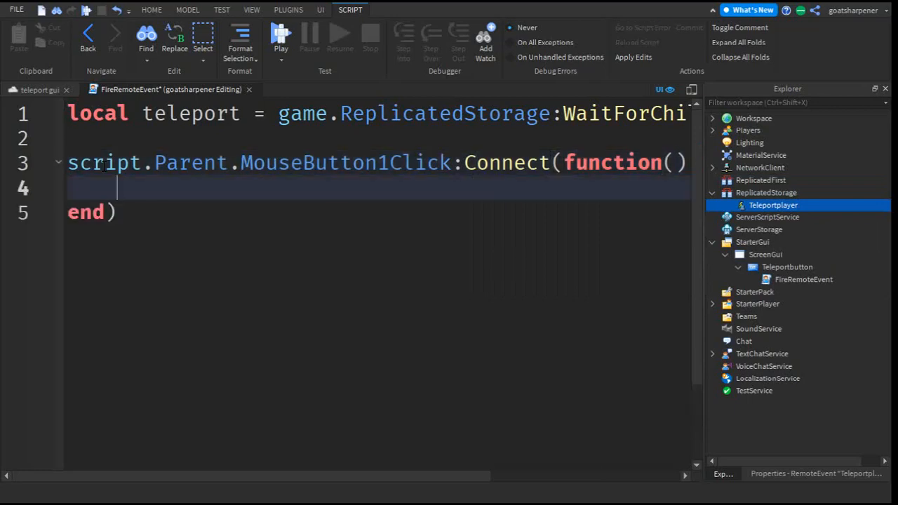
type("task.")
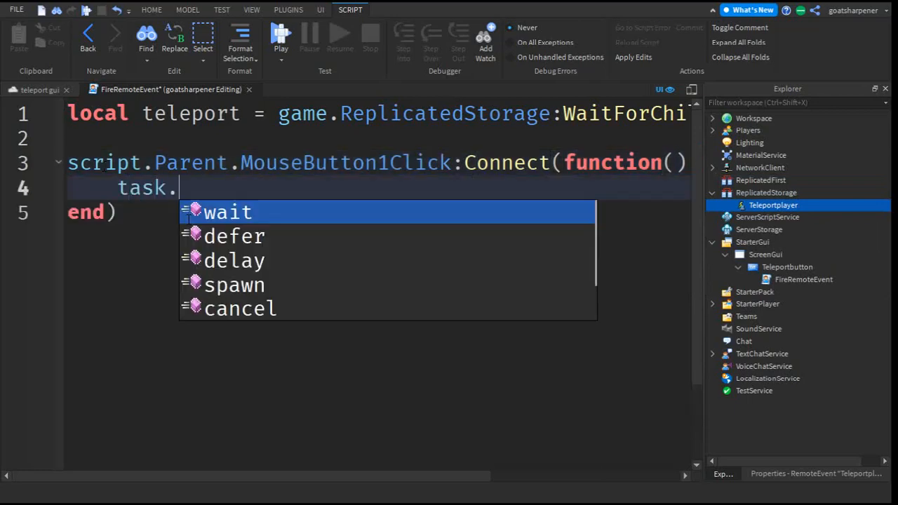
type("wait(1)")
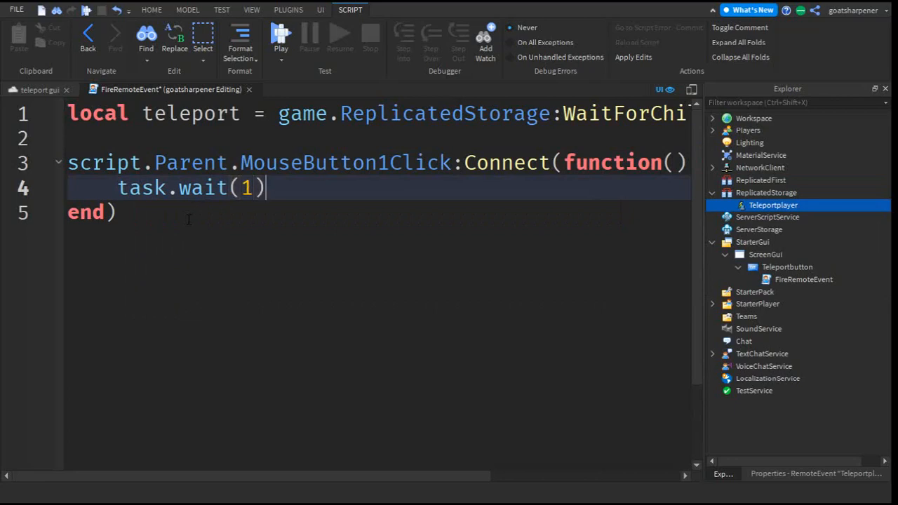
type("teleport:FireServer(")
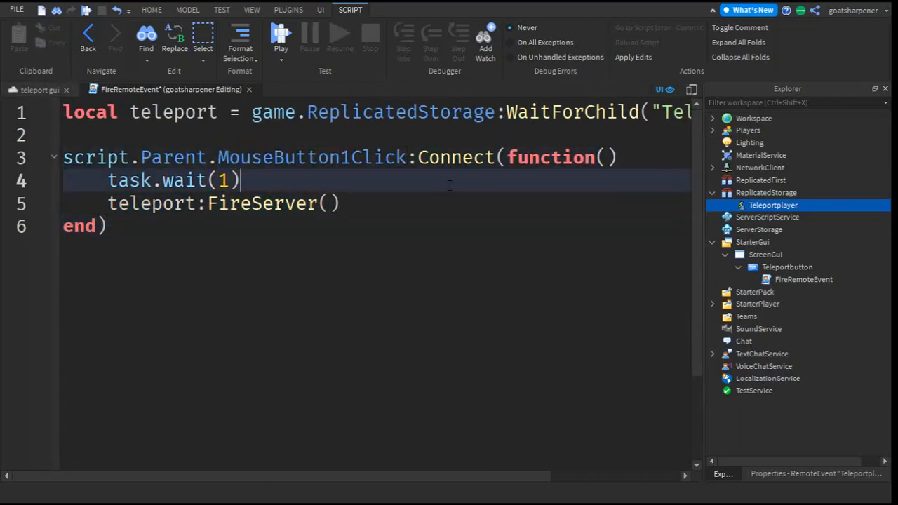
double_click(184, 180)
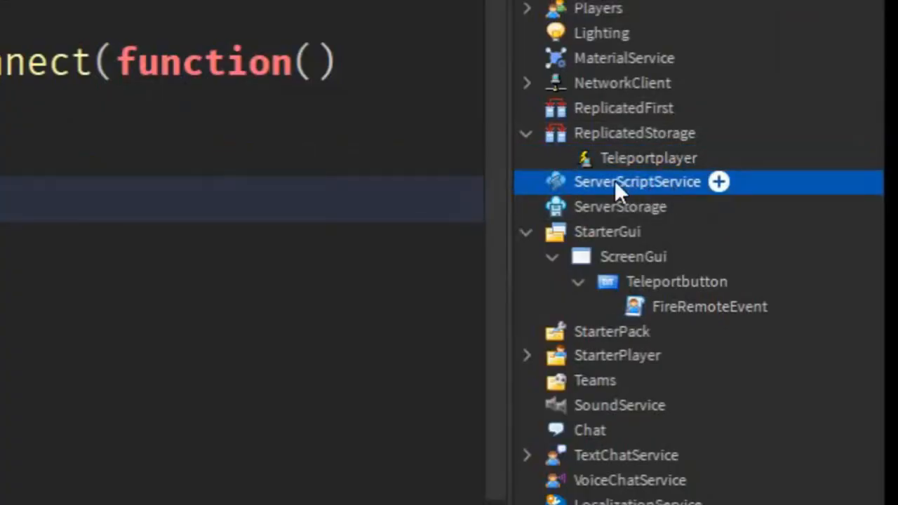
- Insert a server Script under ServerScriptService and name it Playerteleporter
left_click(719, 182)
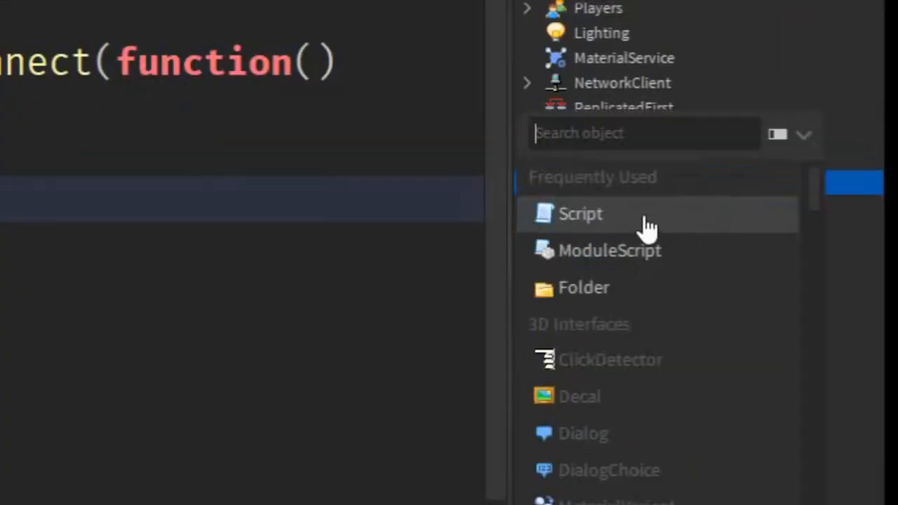
left_click(581, 213)
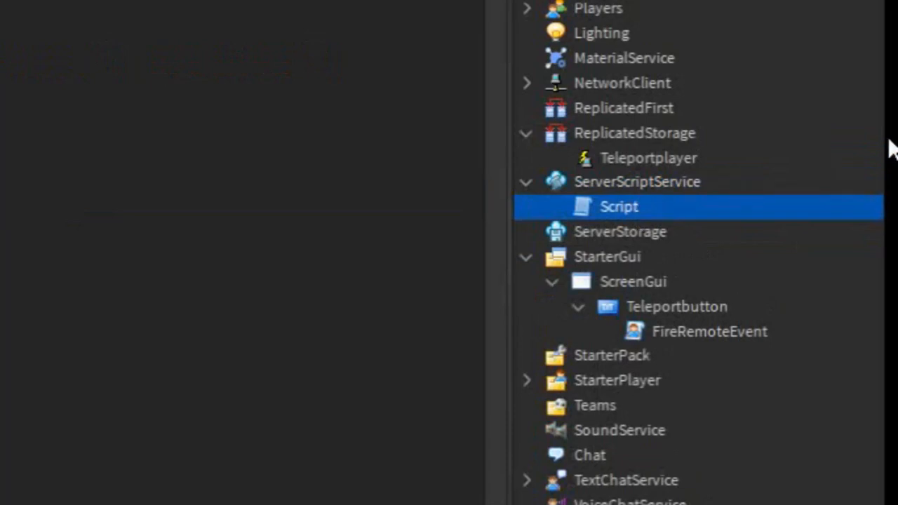
type("Playerteleporter")
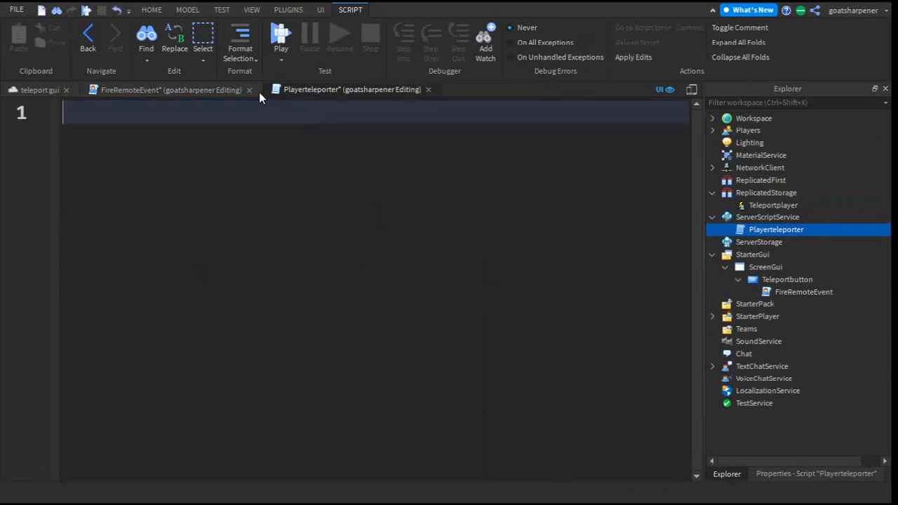
- Write local teleportservice = game:GetService("TeleportService") in Playerteleporter
left_click(168, 90)
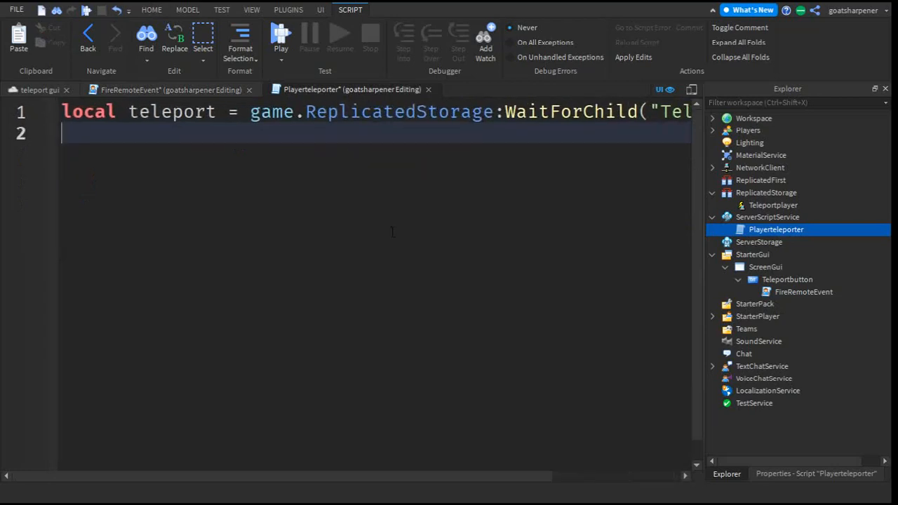
type("local")
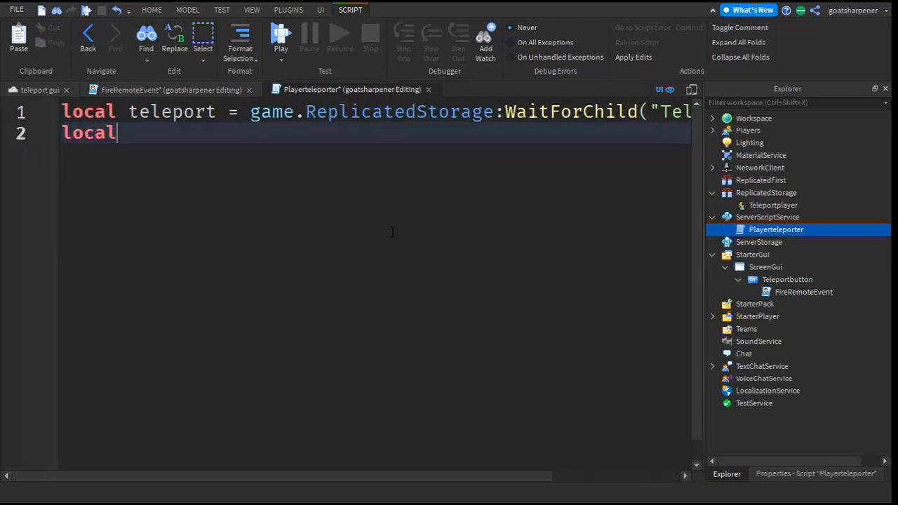
type("teleportser")
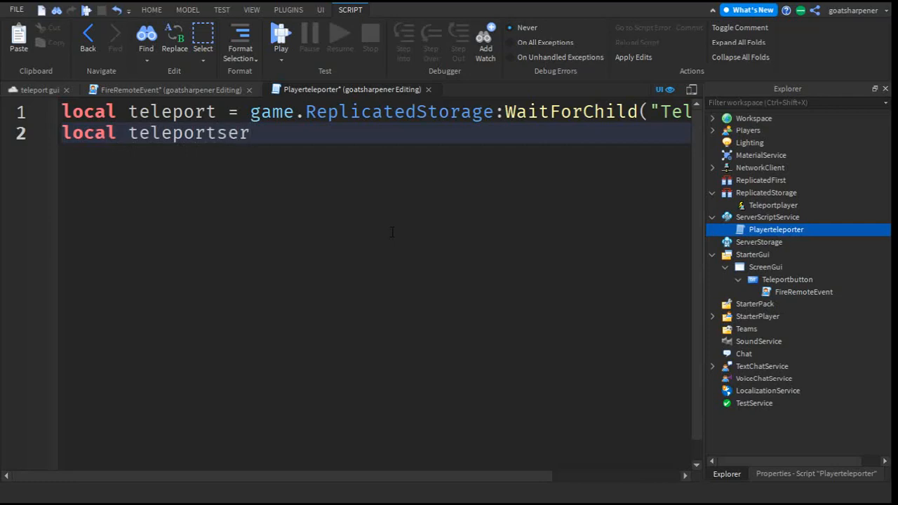
type("vice =")
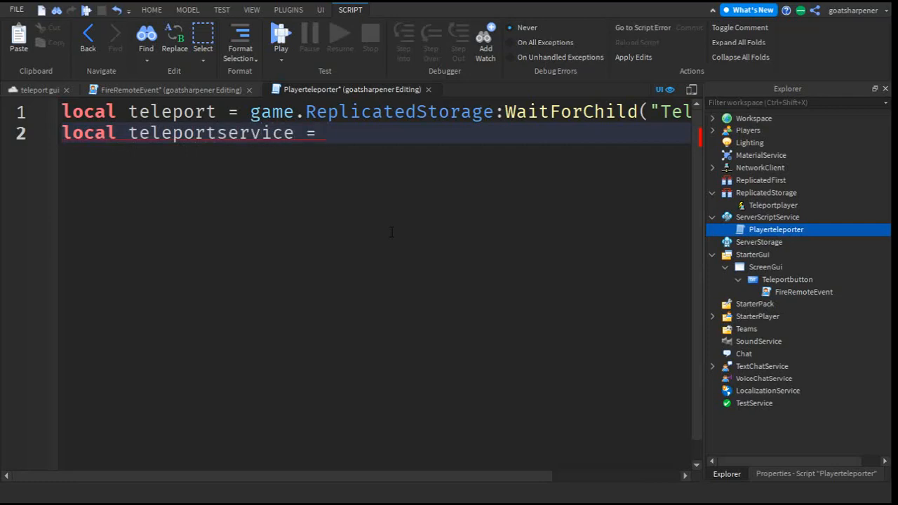
type("game:GetService(\"")
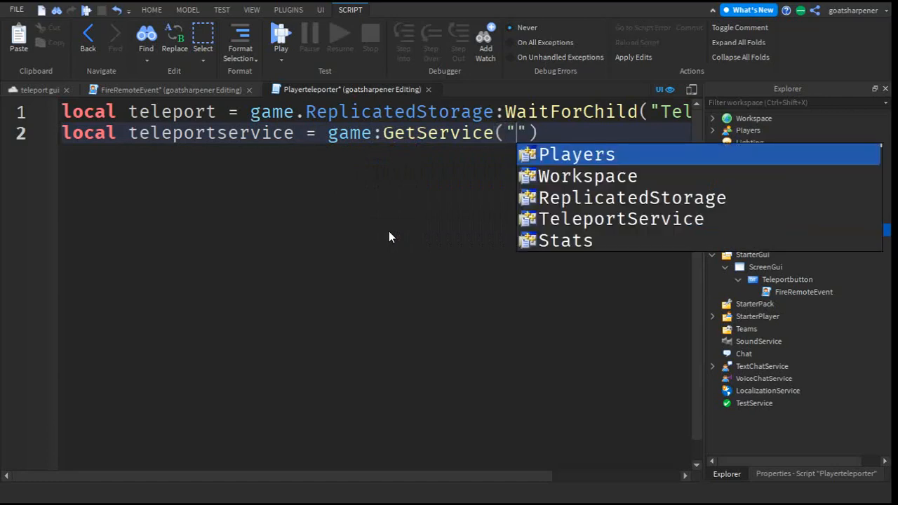
type("TeleportService")
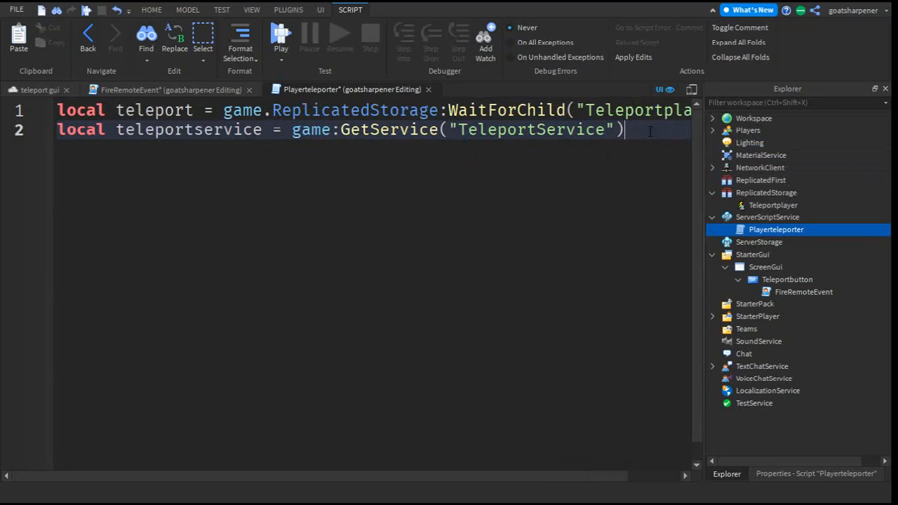
- Begin a local placeId = variable below the service references
left_click_drag(145, 129, 586, 130)
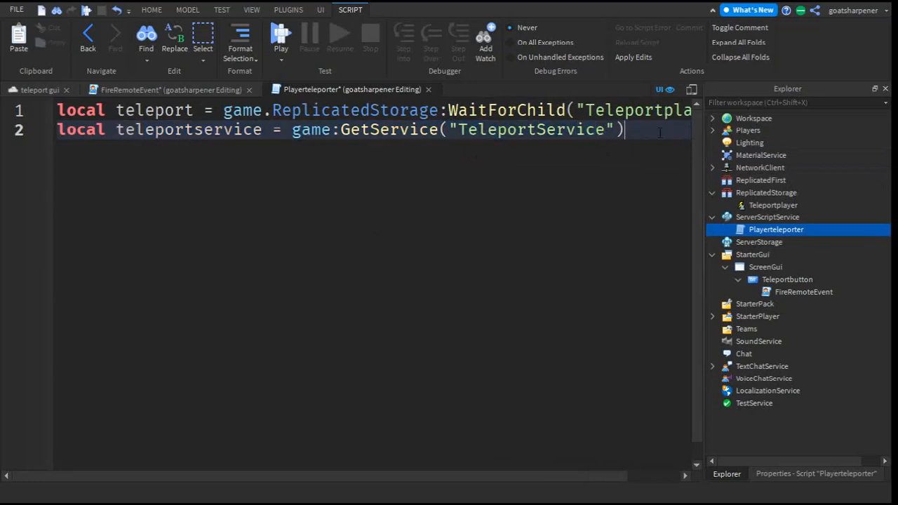
type("lo")
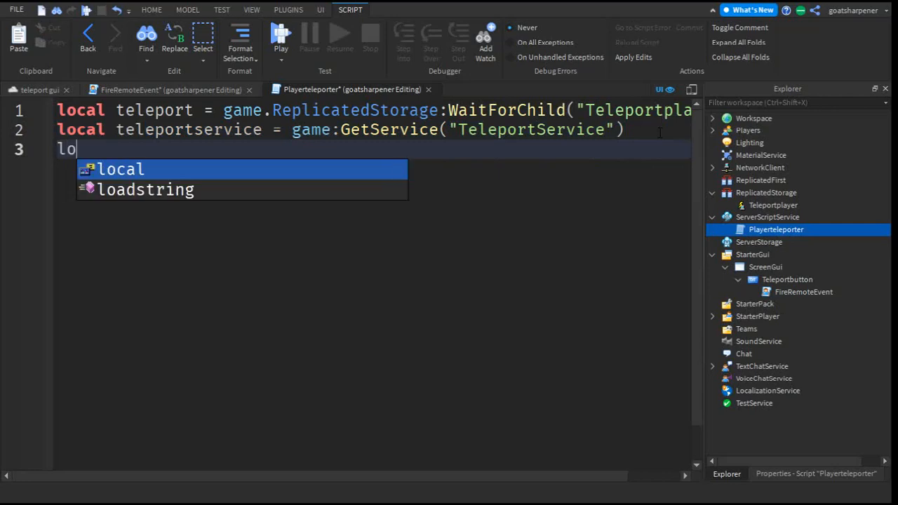
type("cal place")
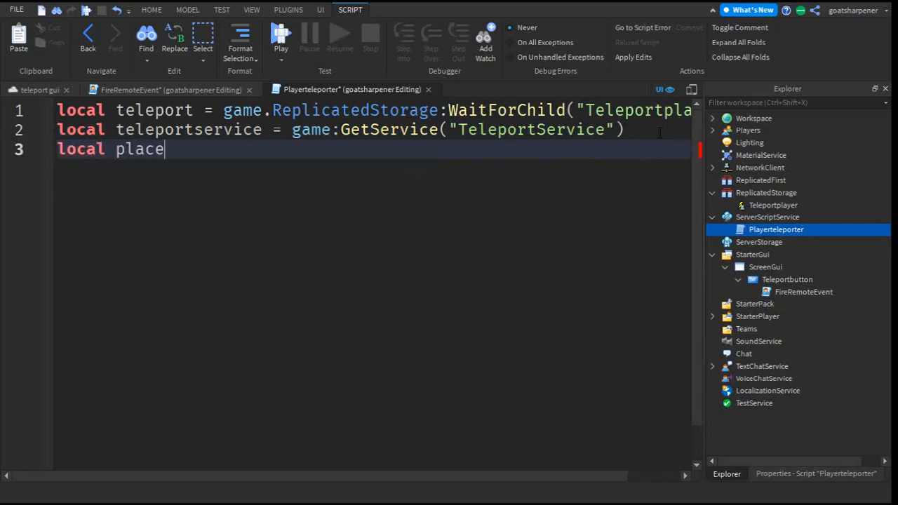
type("Id =")
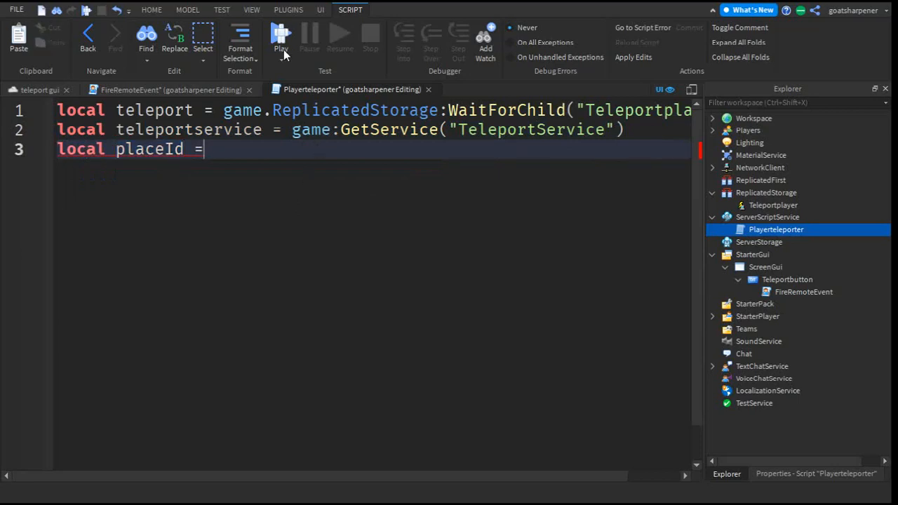
triple_click(129, 148)
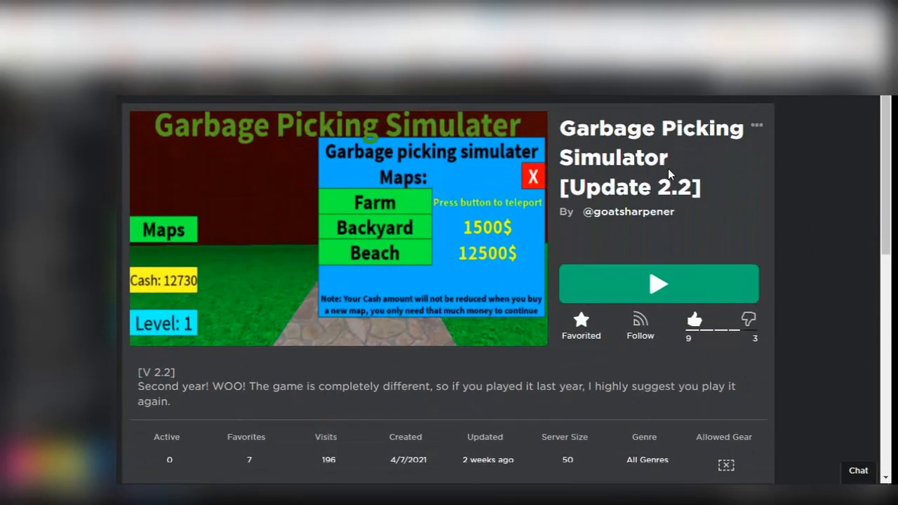
mouse_move(755, 230)
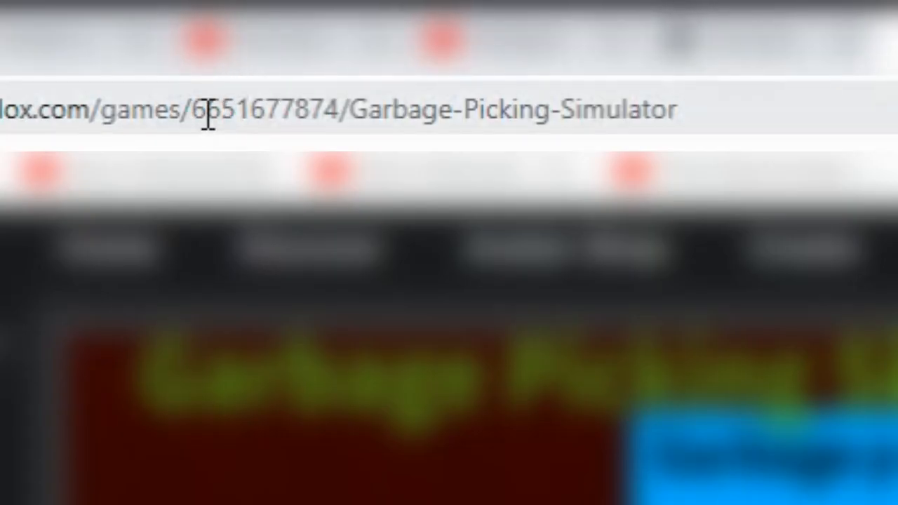
mouse_move(402, 123)
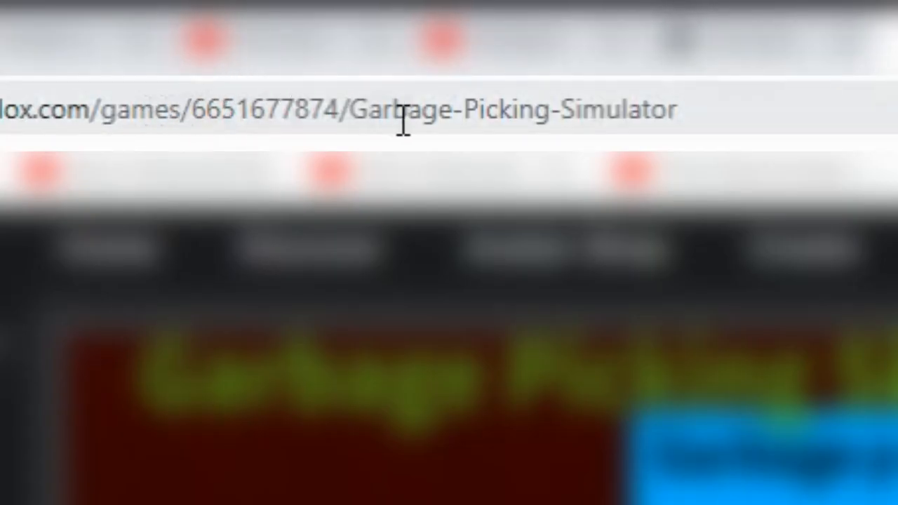
double_click(269, 109)
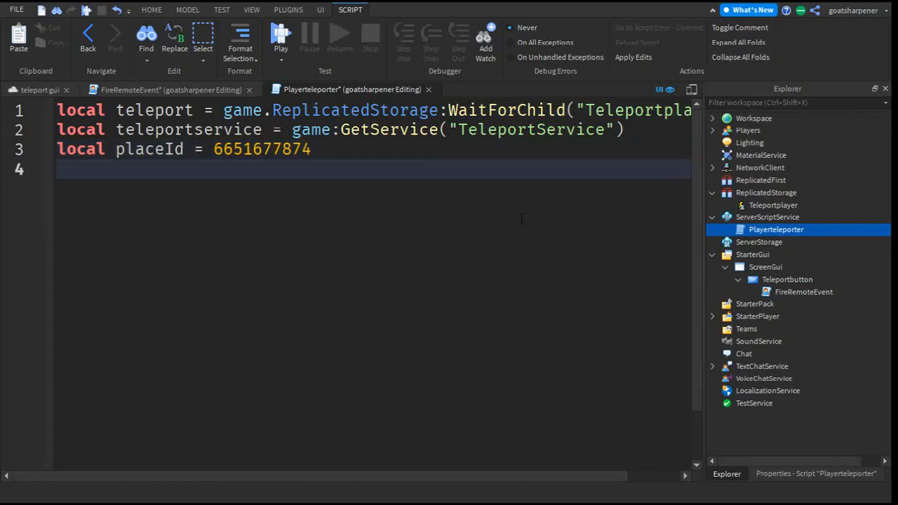
- Write local players = game:GetService("Players")
type("local")
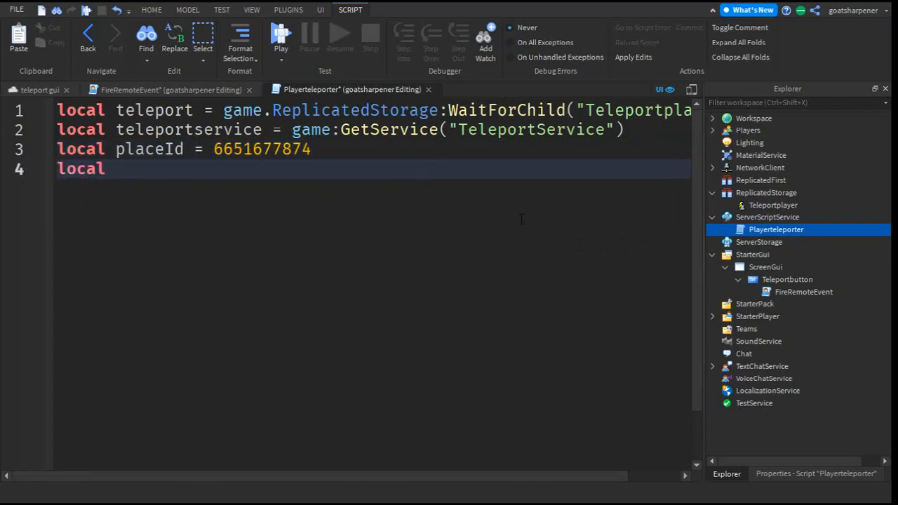
type("player")
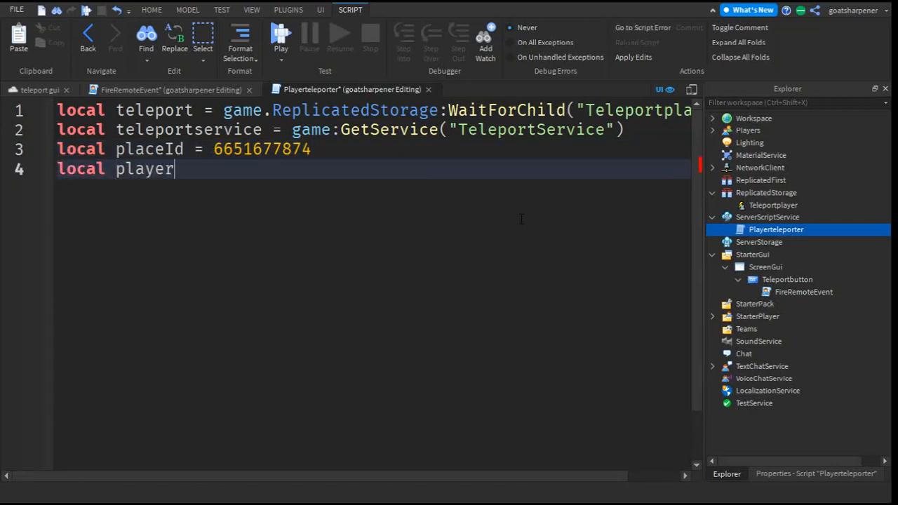
type("s = game")
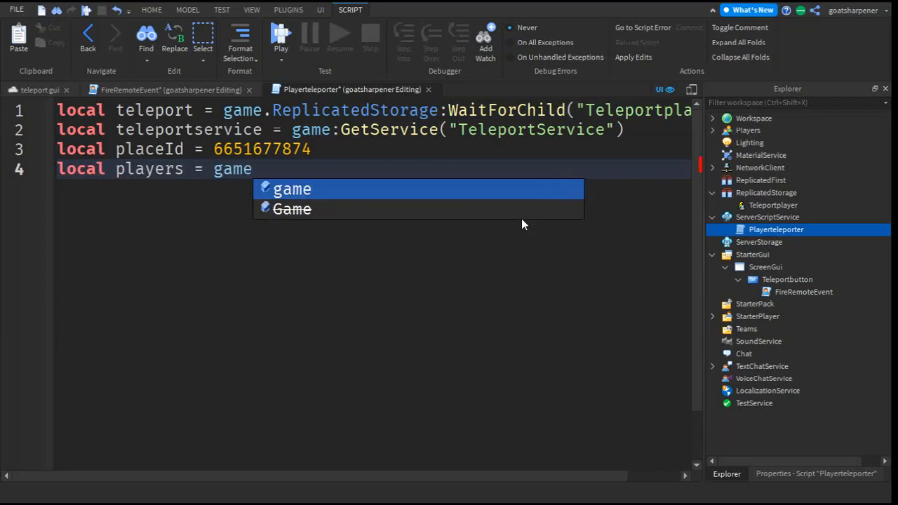
type(":ge")
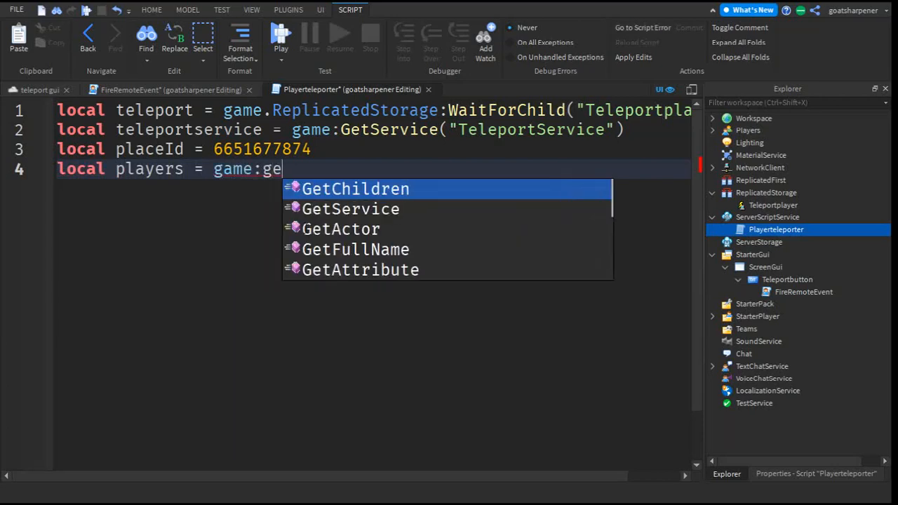
type("GetService(\"\")")
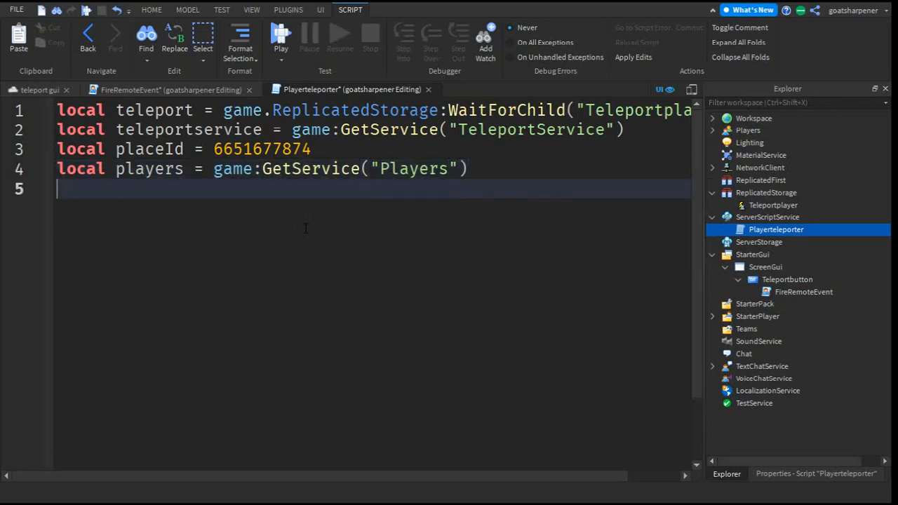
- Write local player = players:GetPlayers()[1] and begin the teleport event line
type("l")
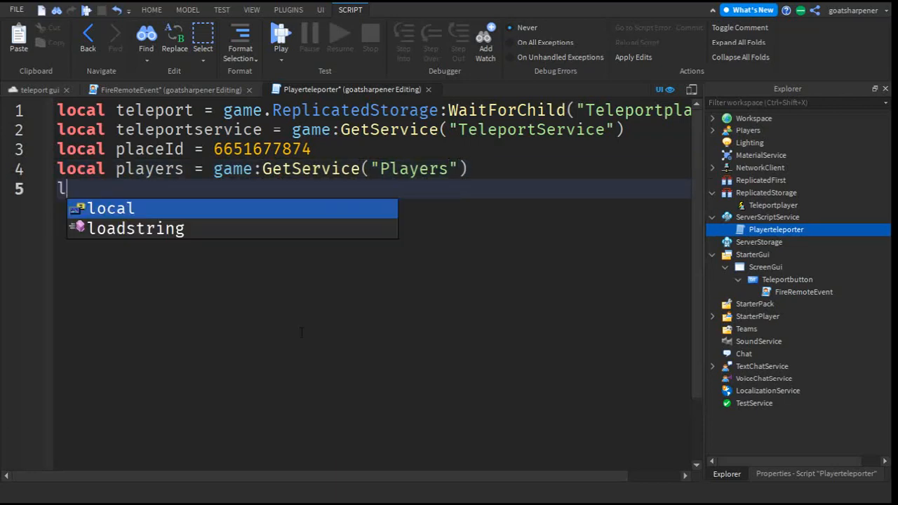
type("ocal player")
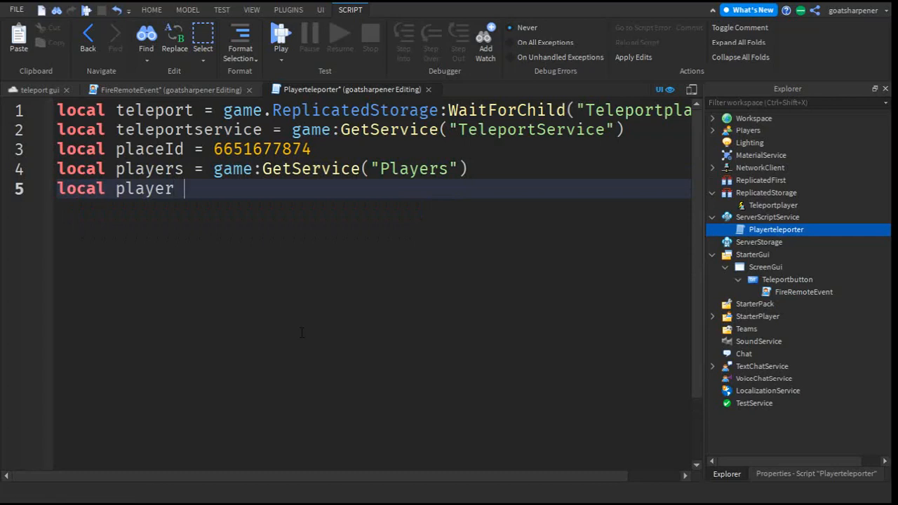
type("= pla")
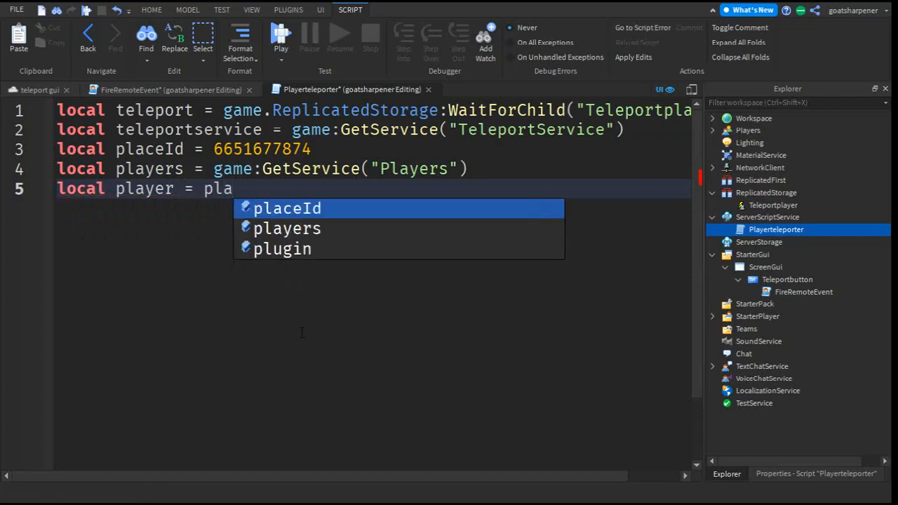
type("yers:GetPlayers(")
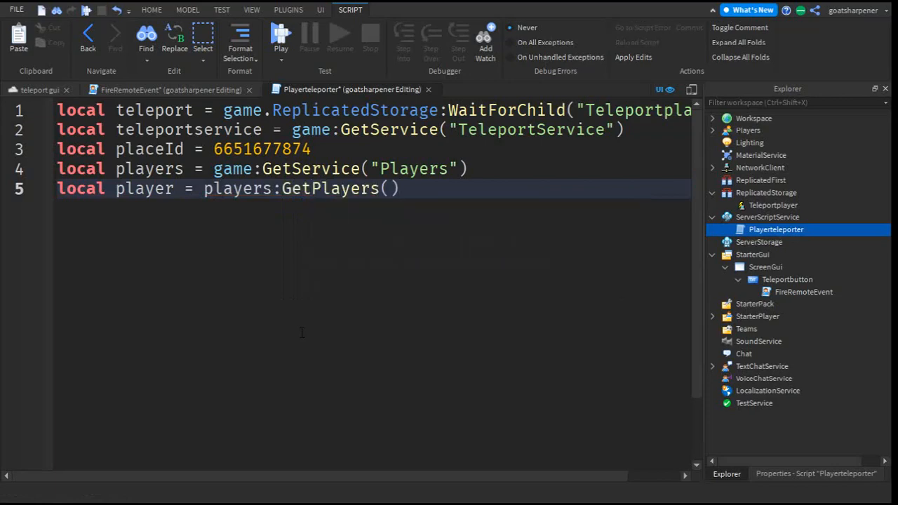
type("[]")
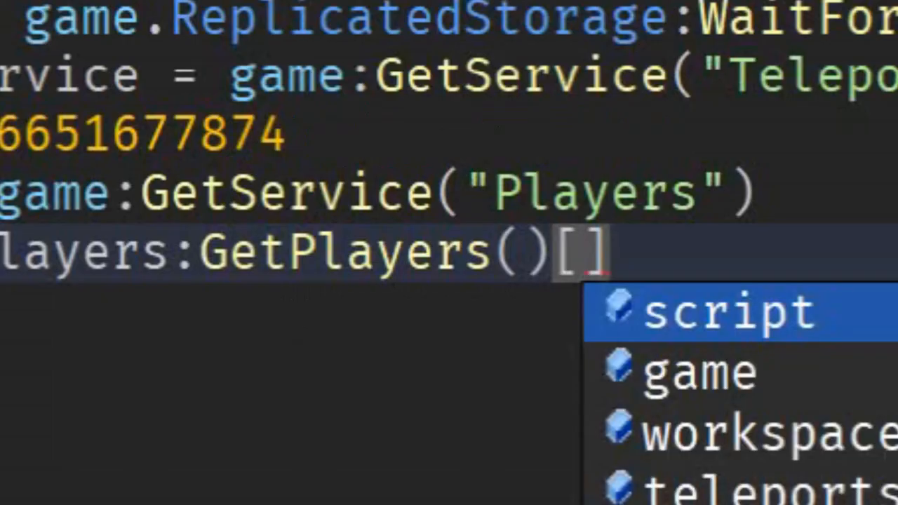
type("1")
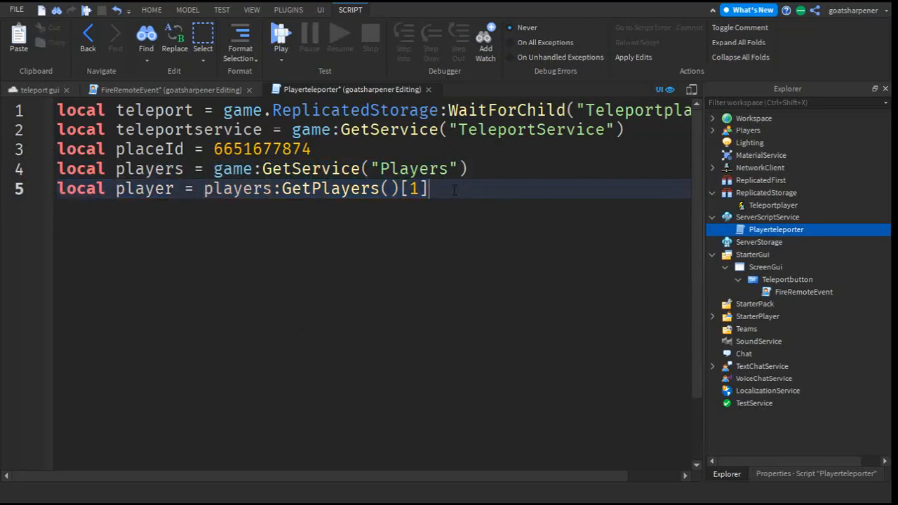
type("teleport.OnServerEvent:Connect(function")
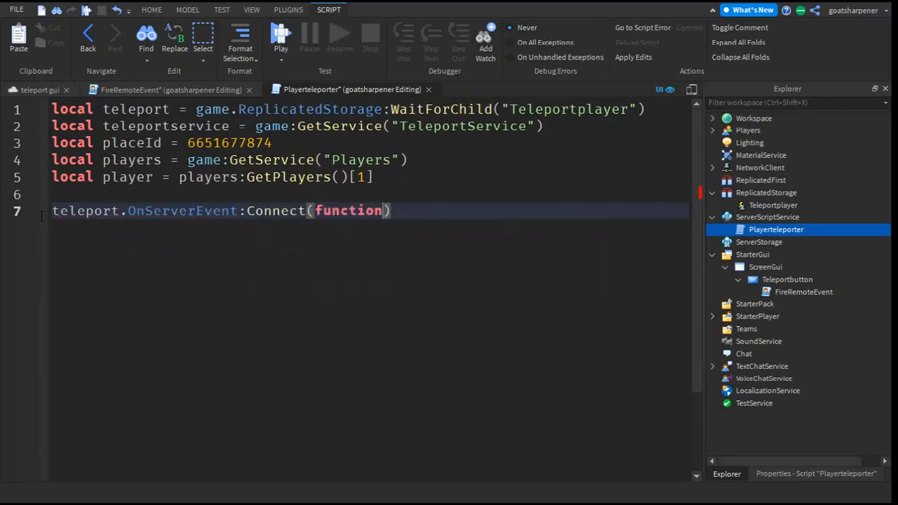
- In the OnServerEvent handler, call teleportservice:TeleportAsync(placeId, {})
type("()")
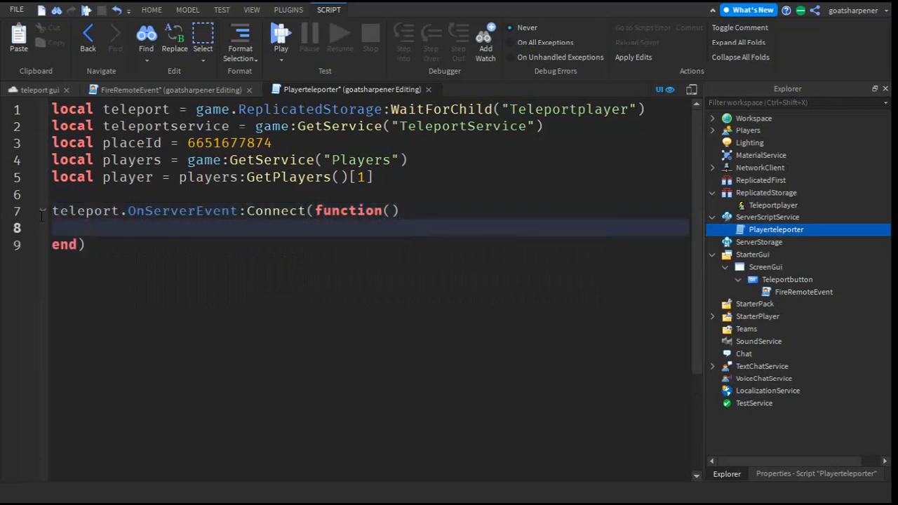
type("teleportservice:T")
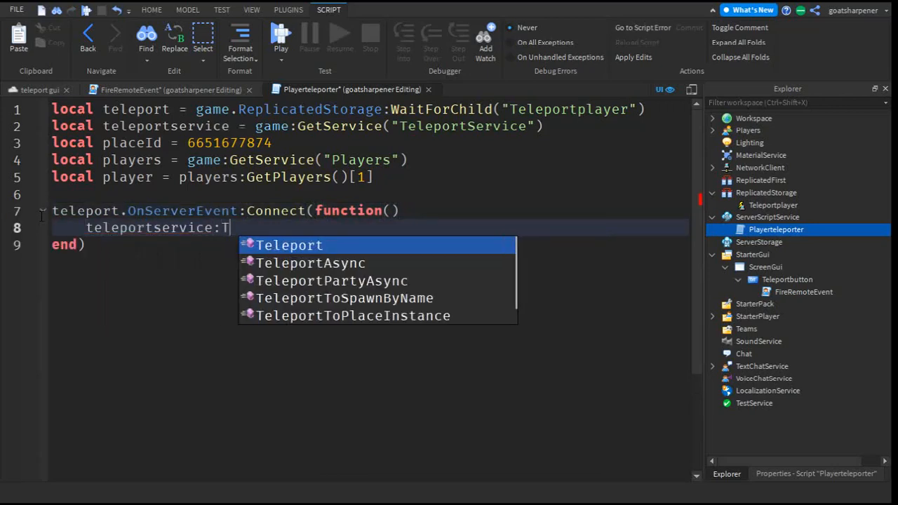
left_click(310, 263)
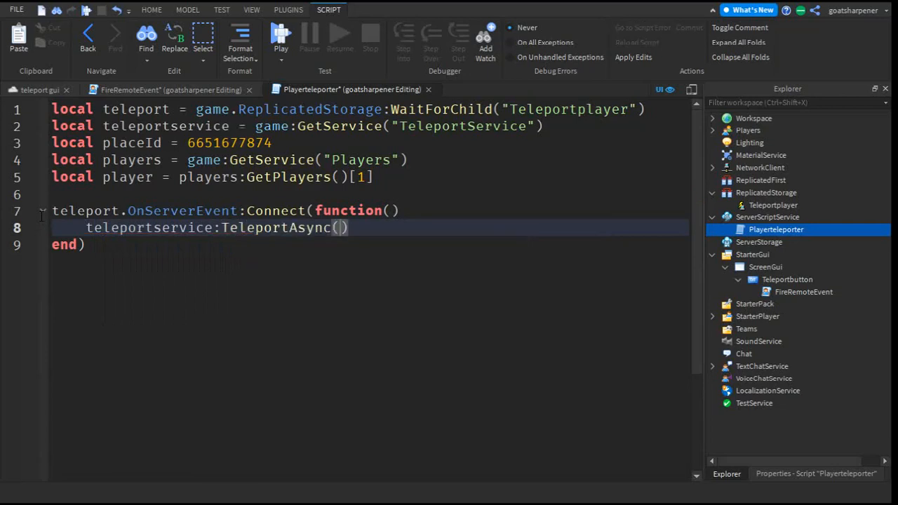
type("placeId,")
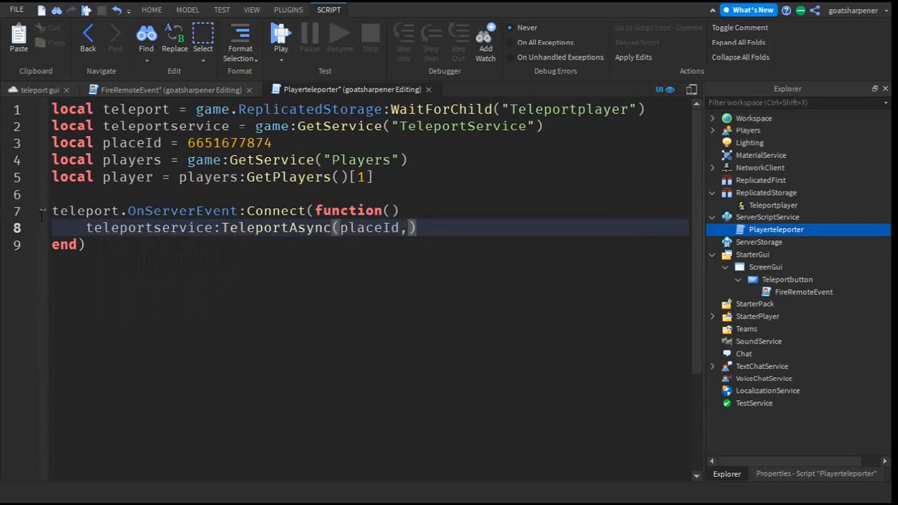
type("{}")
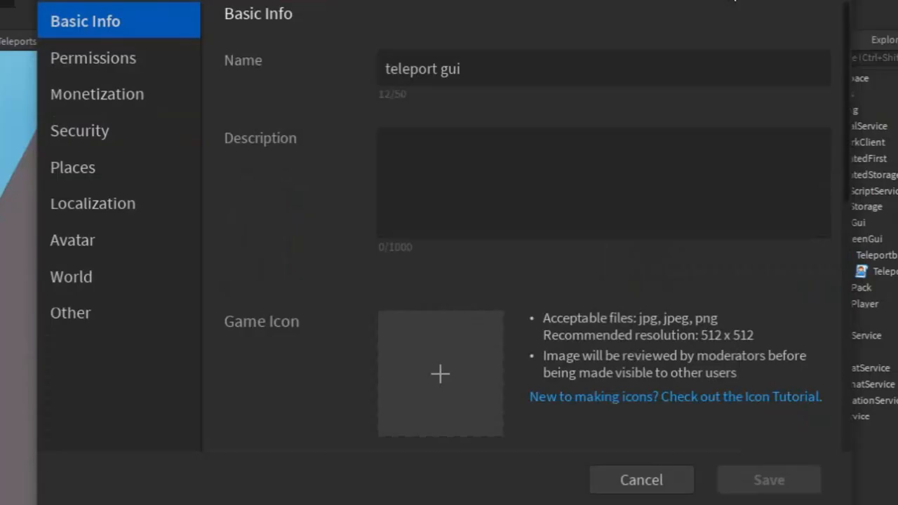
mouse_move(861, 305)
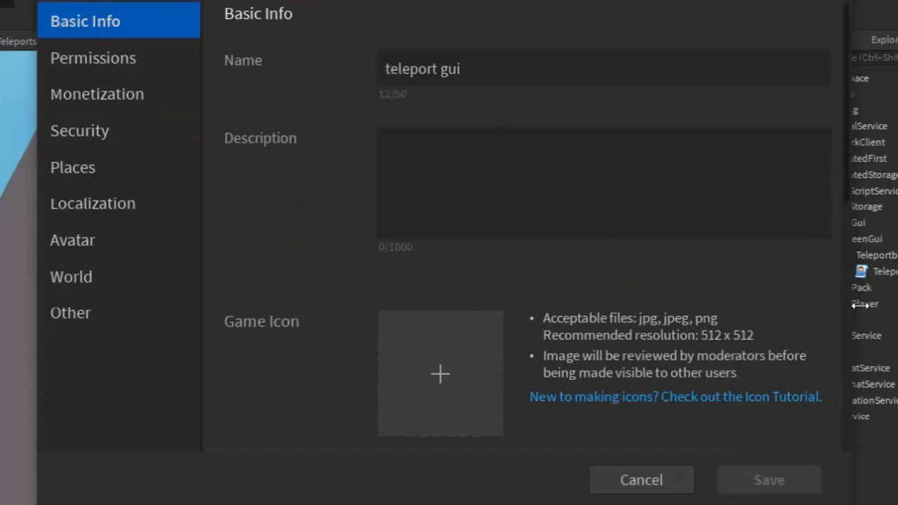
mouse_move(766, 337)
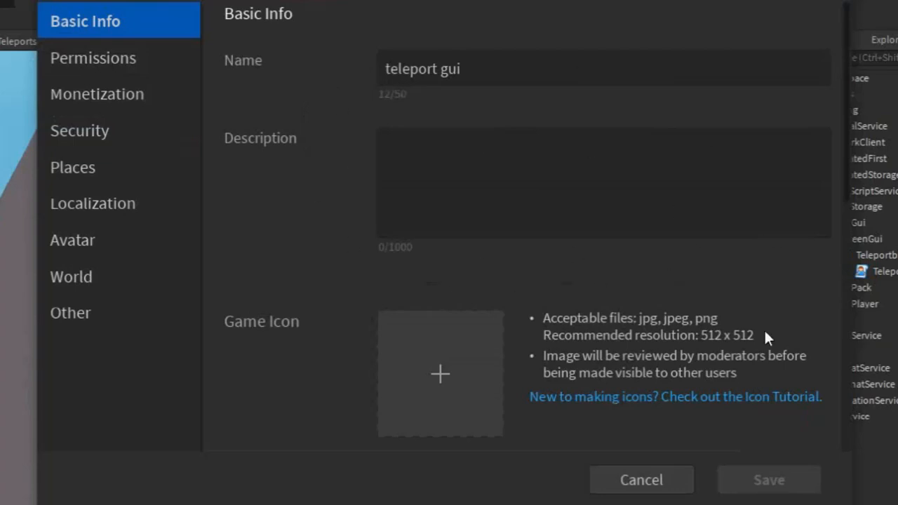
mouse_move(149, 14)
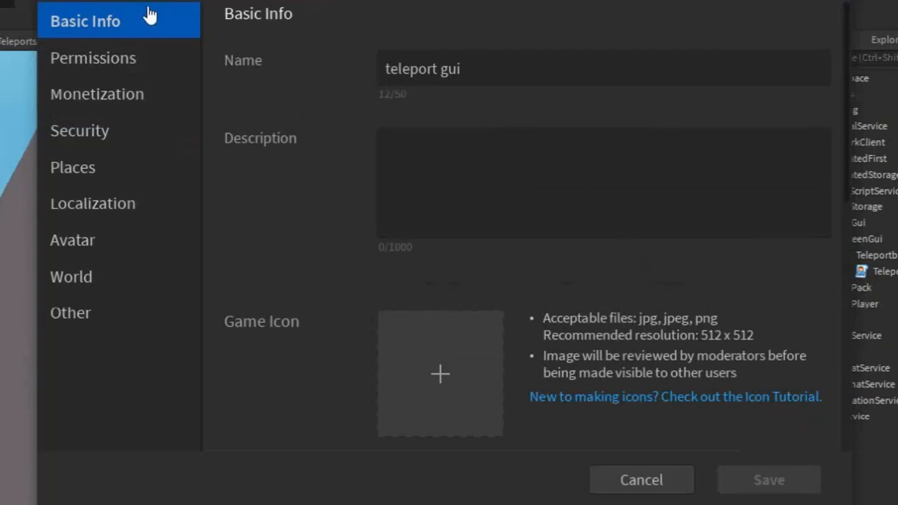
- Enable Allow Third Party Teleports under Security, check Permissions, and save the settings
left_click(79, 131)
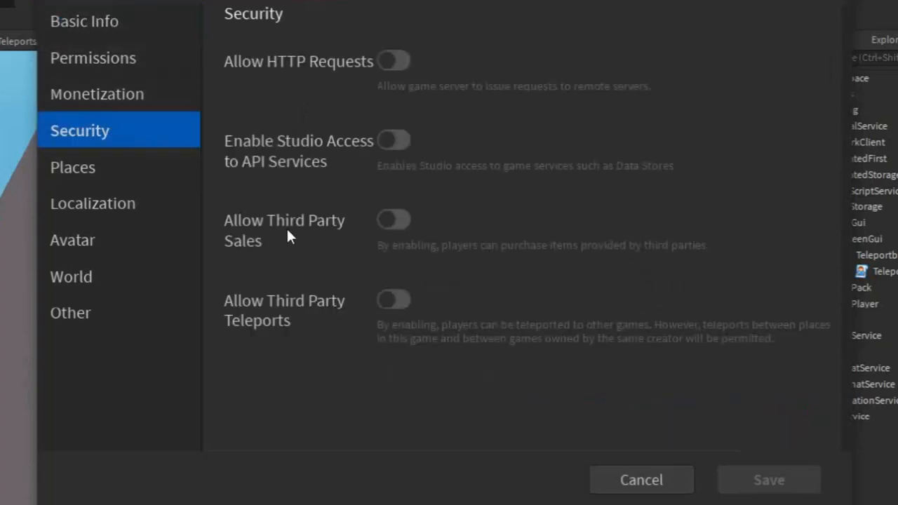
left_click(392, 301)
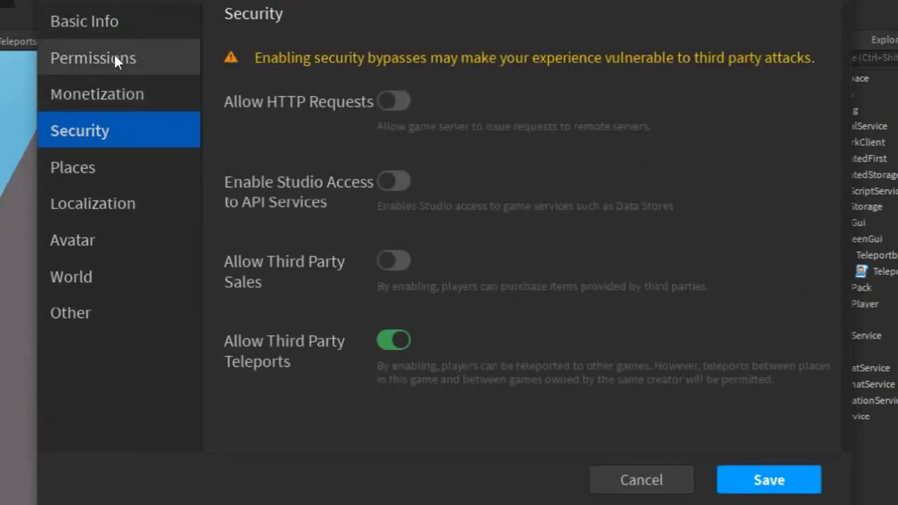
left_click(93, 57)
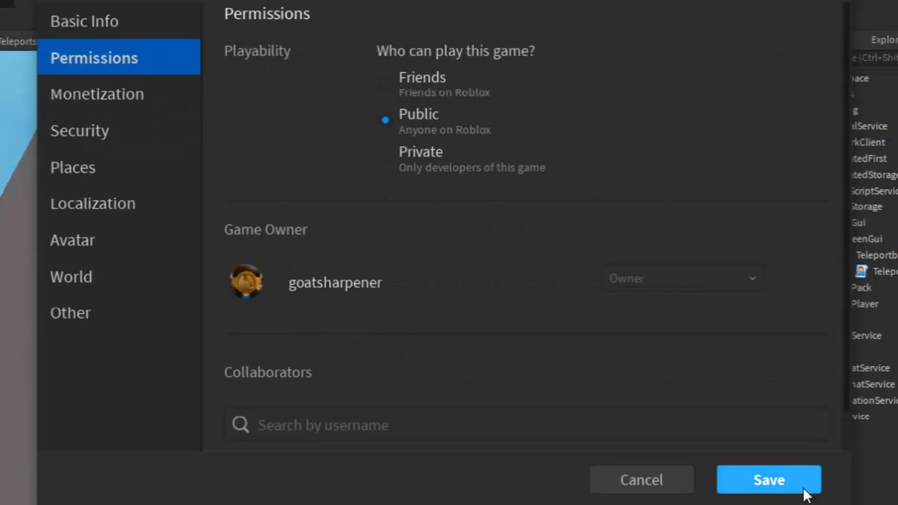
left_click(769, 480)
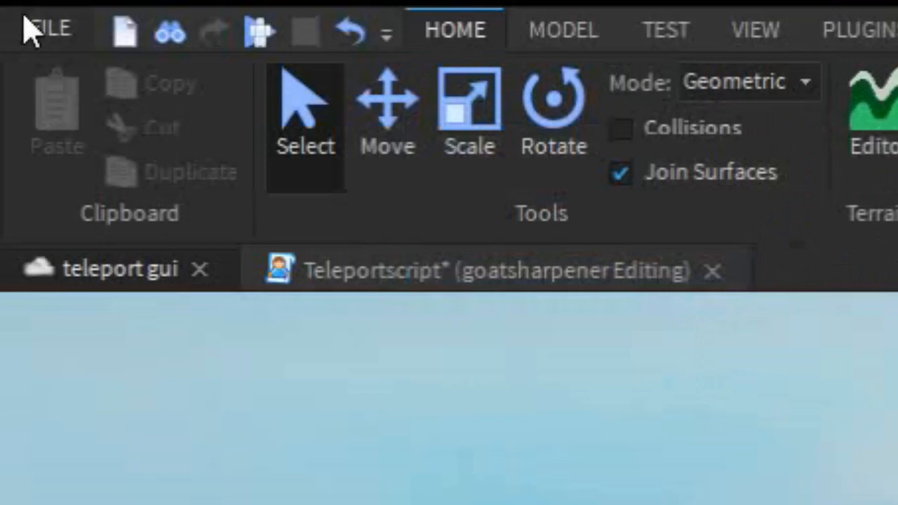
mouse_move(418, 323)
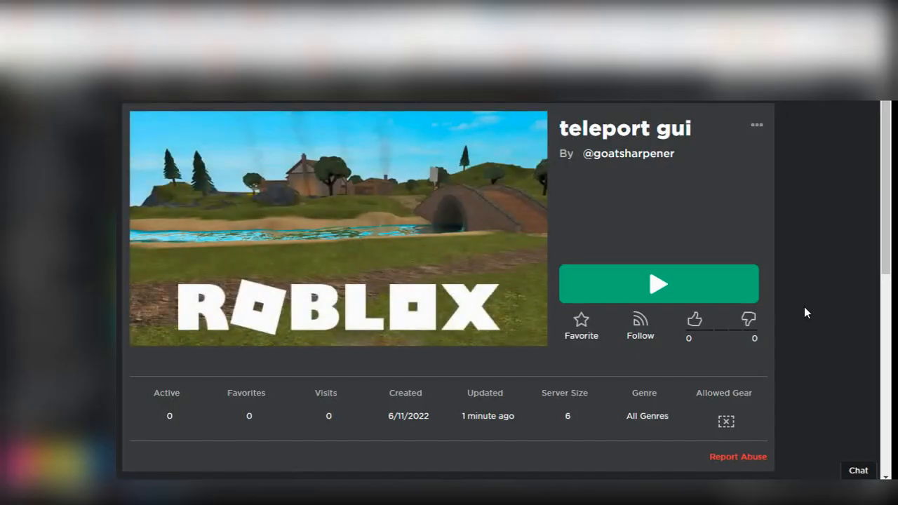
- Launch the published teleport gui game from its Roblox page with the green Play button
scroll("down", 3)
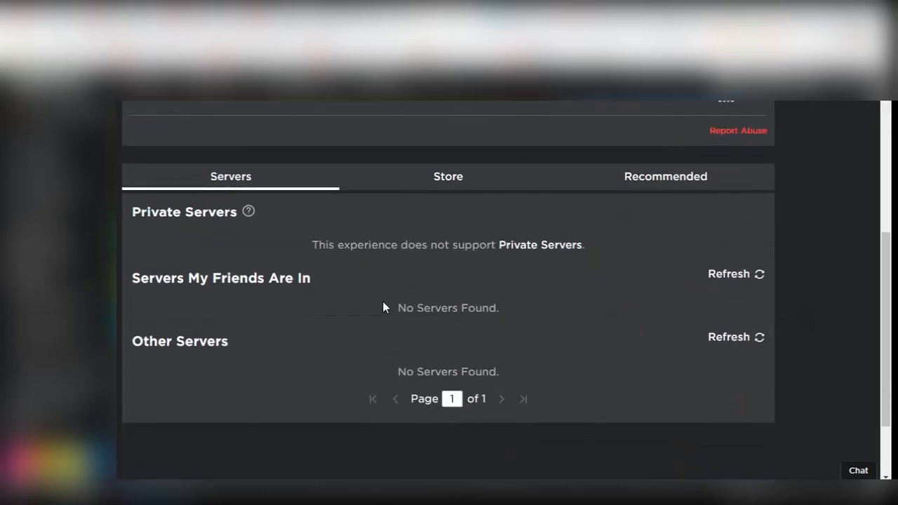
left_click(658, 283)
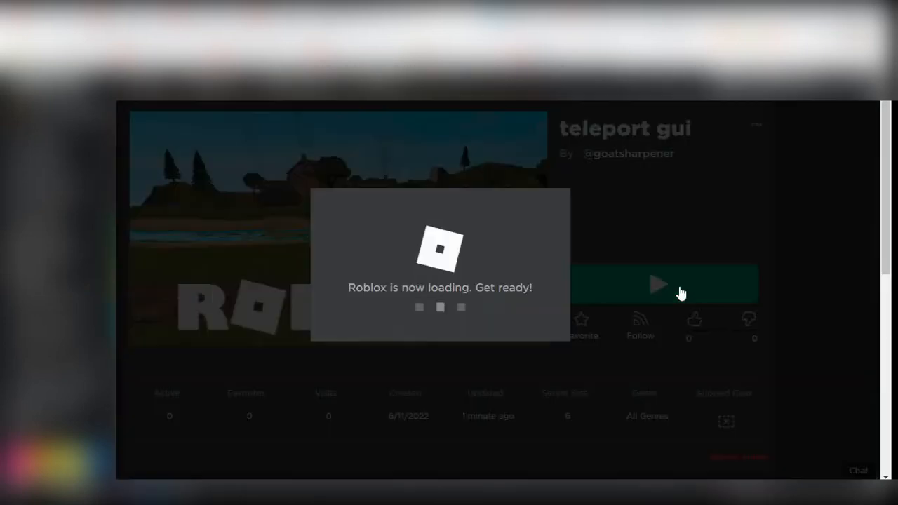